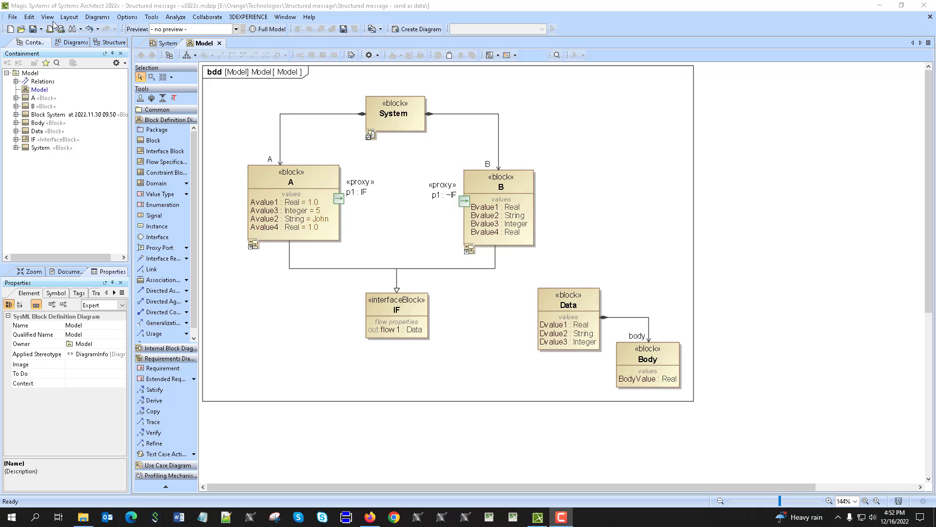
{"action": "mouse_move", "coordinate": [695, 16]}
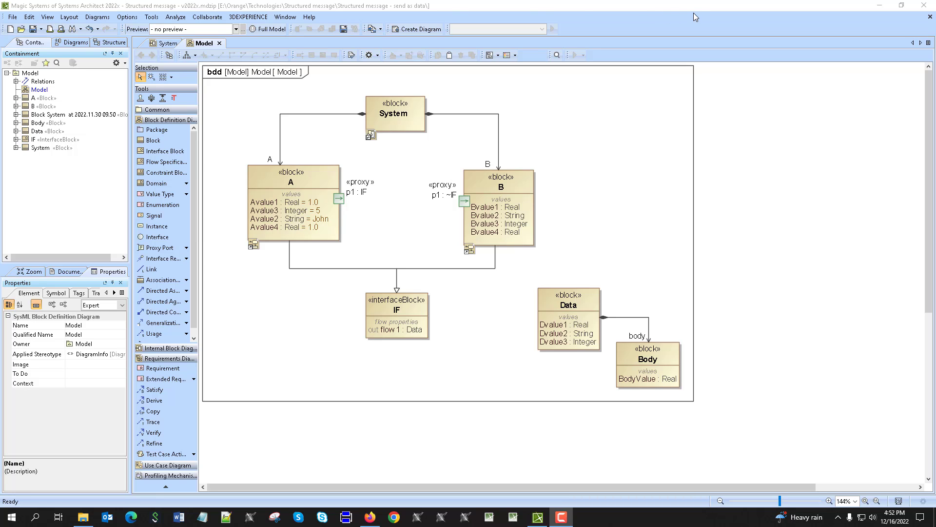
{"action": "mouse_move", "coordinate": [424, 192]}
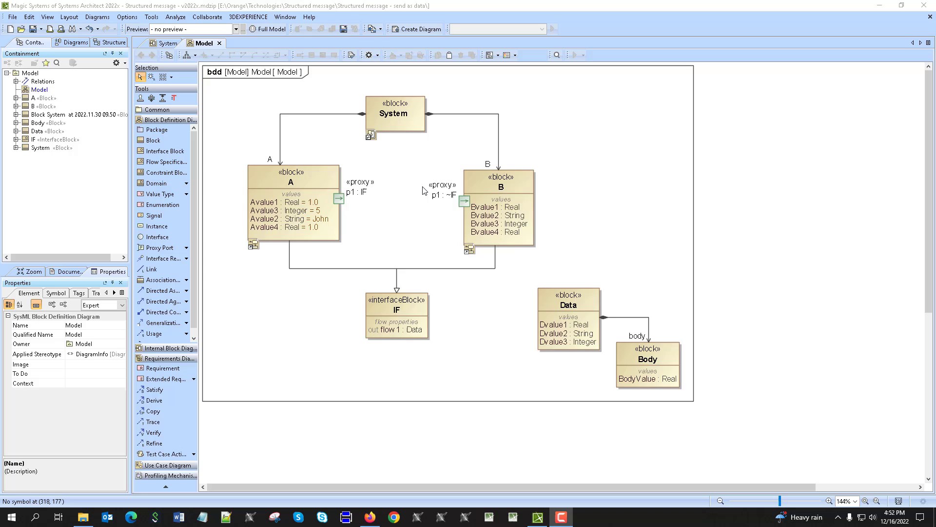
{"action": "mouse_move", "coordinate": [566, 363]}
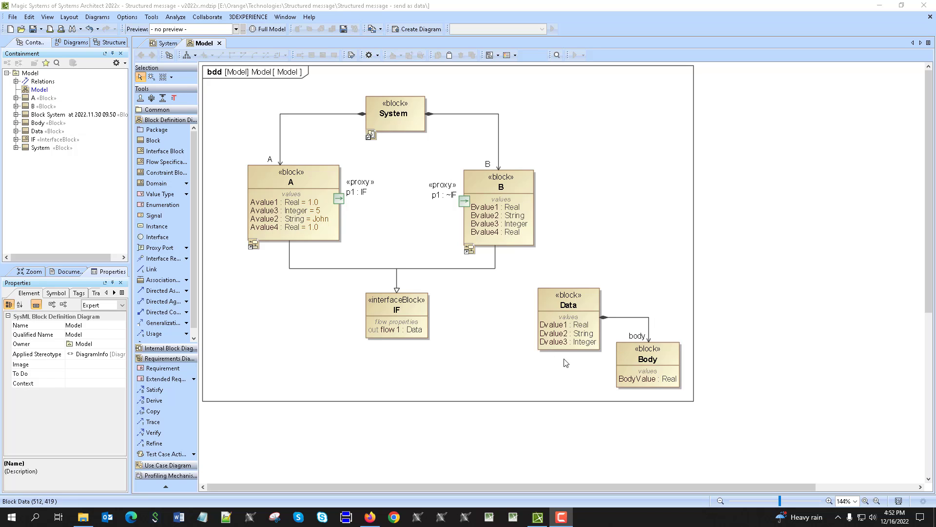
{"action": "mouse_move", "coordinate": [581, 382]}
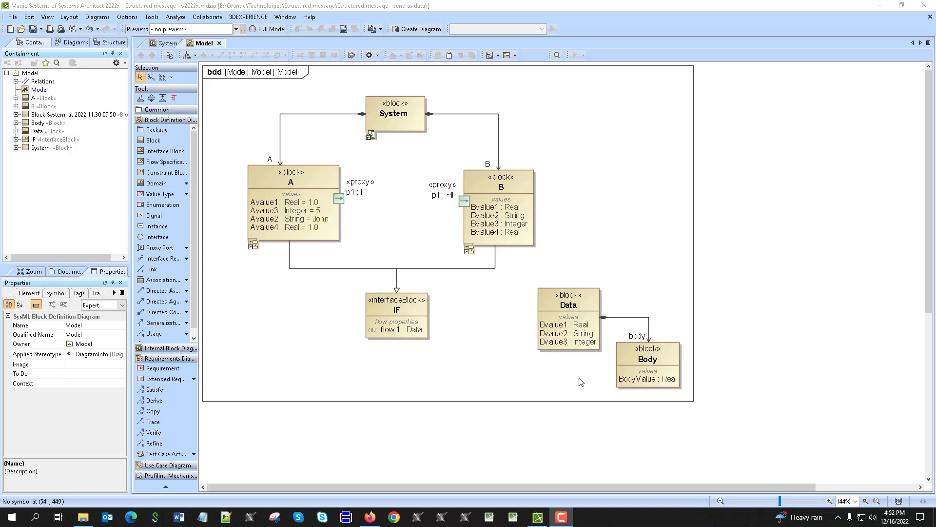
{"action": "mouse_move", "coordinate": [469, 342]}
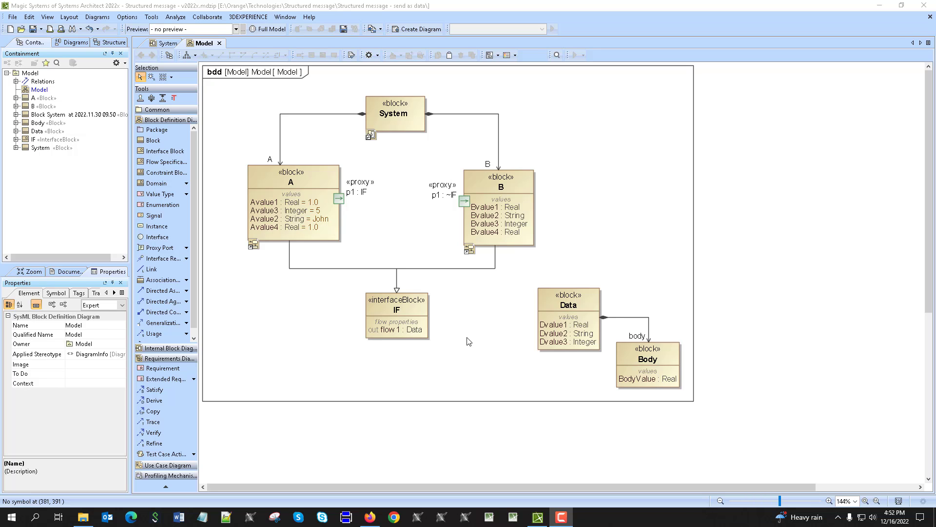
{"action": "mouse_move", "coordinate": [573, 304]}
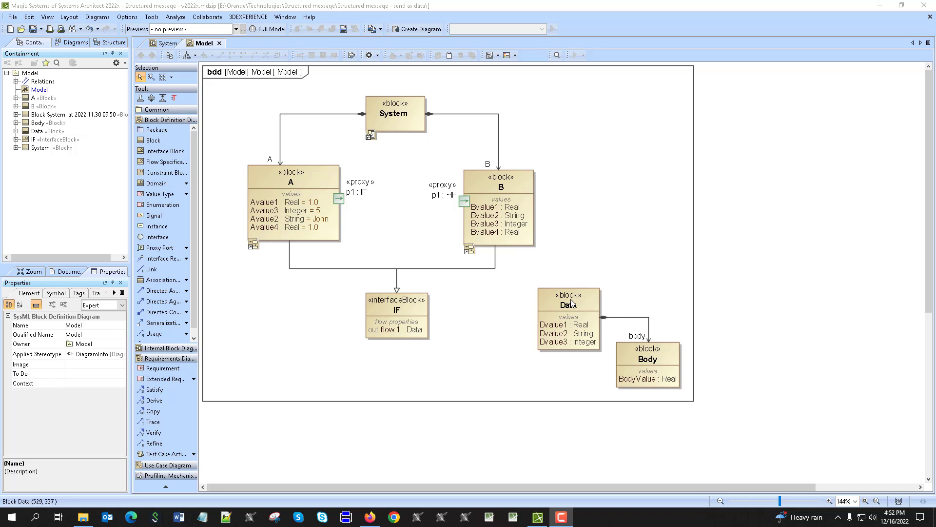
{"action": "mouse_move", "coordinate": [534, 353]}
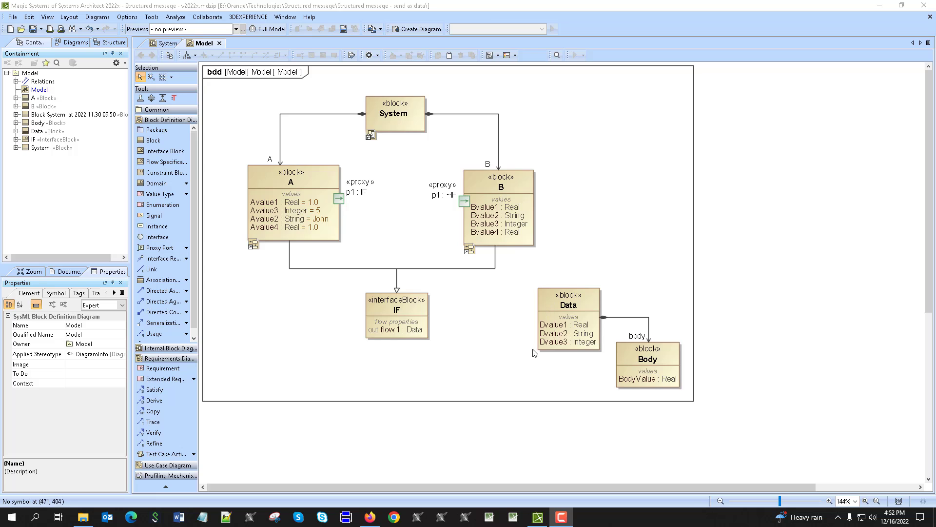
{"action": "mouse_move", "coordinate": [557, 292]}
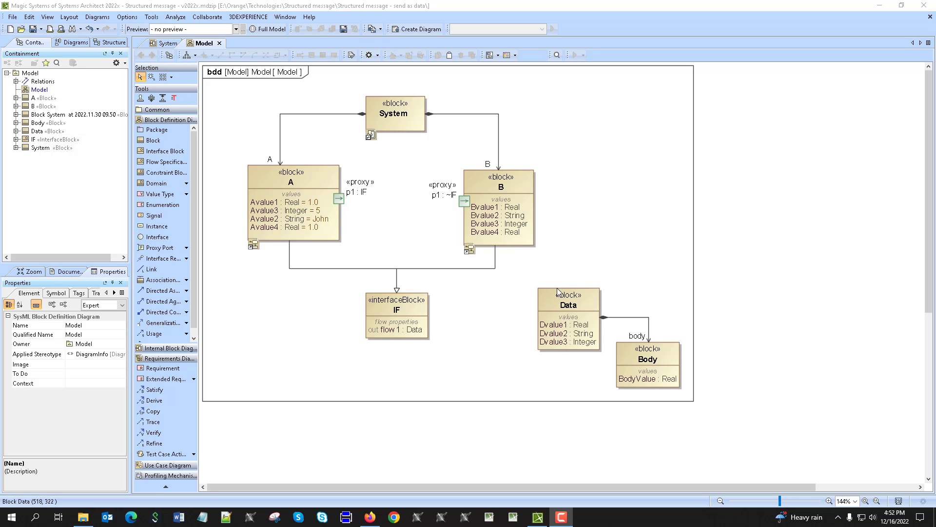
{"action": "mouse_move", "coordinate": [588, 309]}
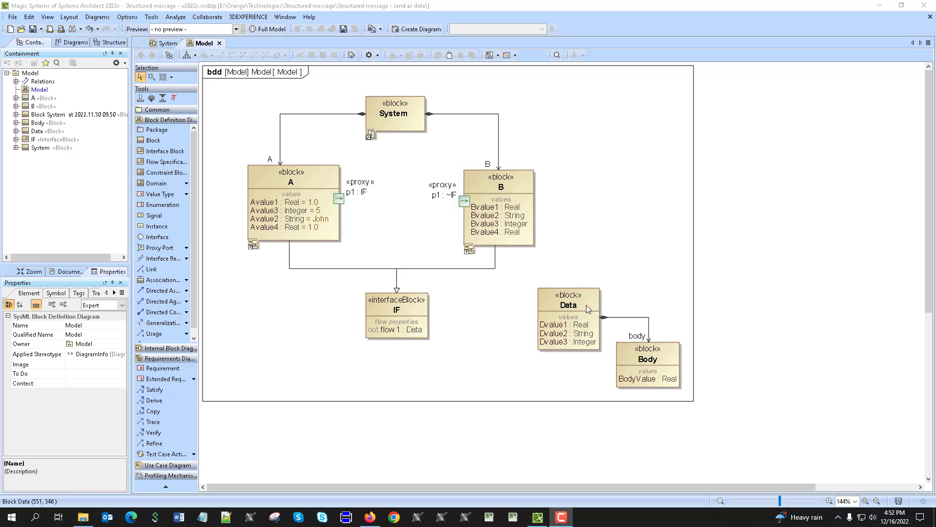
{"action": "mouse_move", "coordinate": [584, 316]}
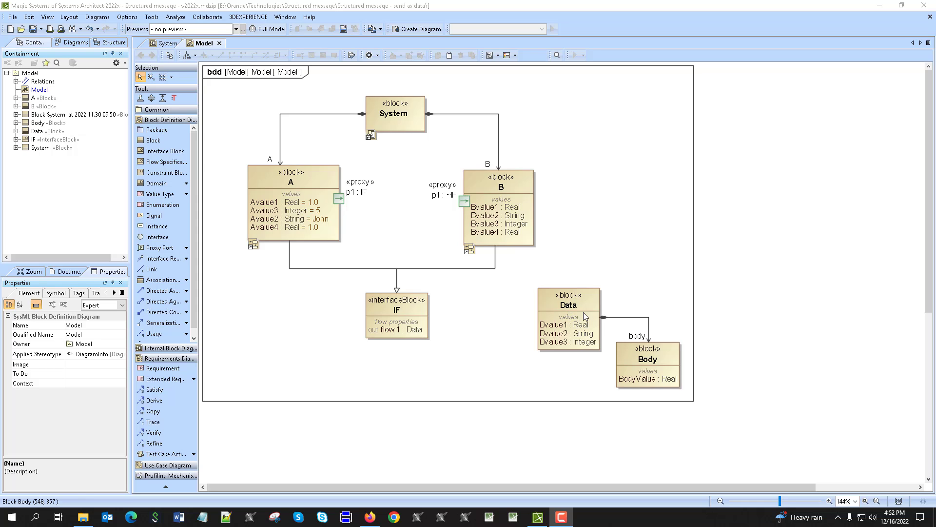
{"action": "mouse_move", "coordinate": [553, 324]}
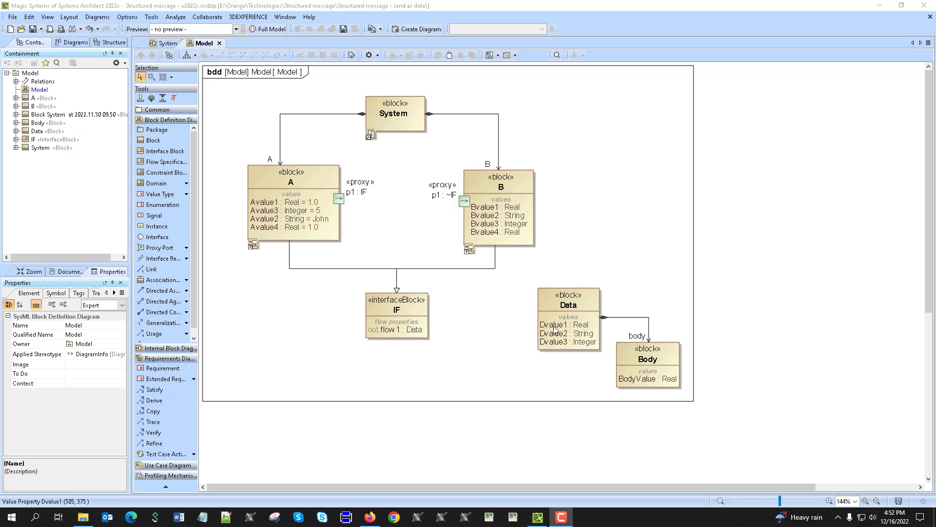
{"action": "mouse_move", "coordinate": [628, 344]}
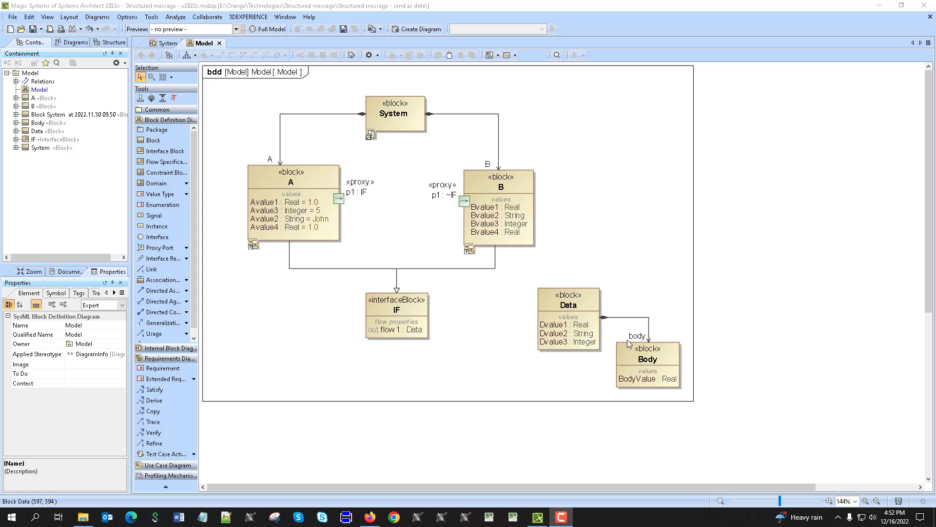
{"action": "mouse_move", "coordinate": [633, 342]}
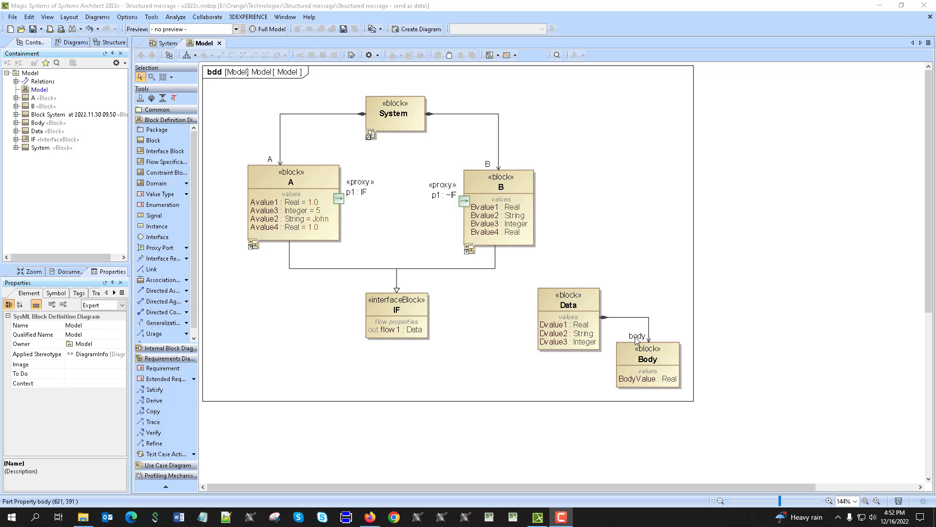
{"action": "mouse_move", "coordinate": [621, 384]}
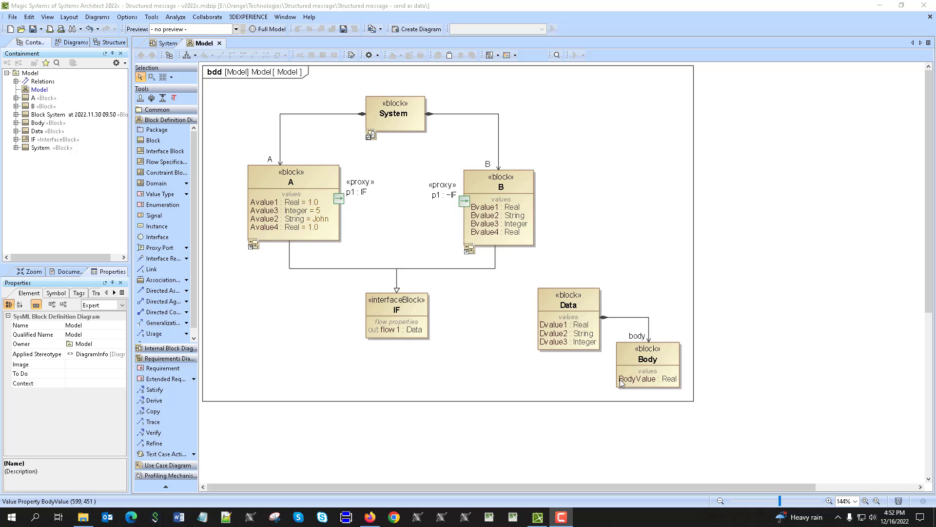
{"action": "mouse_move", "coordinate": [678, 386]}
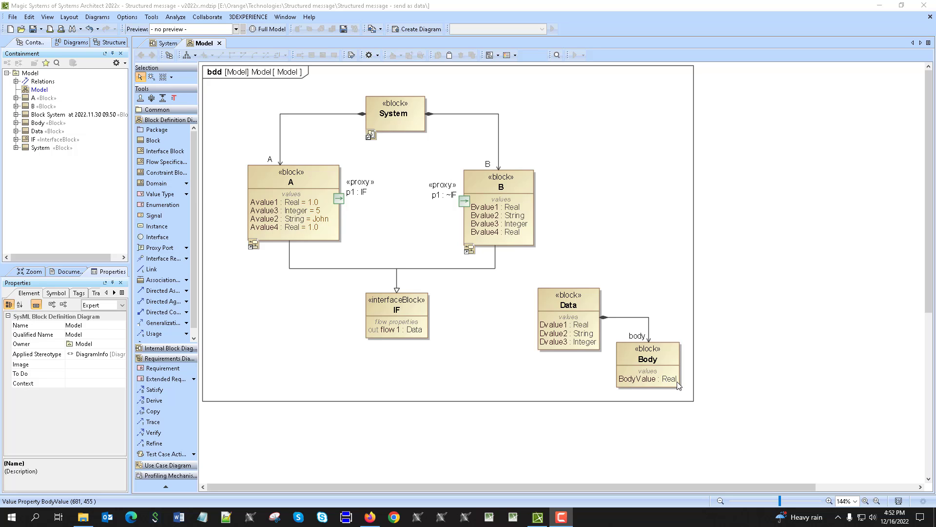
{"action": "mouse_move", "coordinate": [750, 486]}
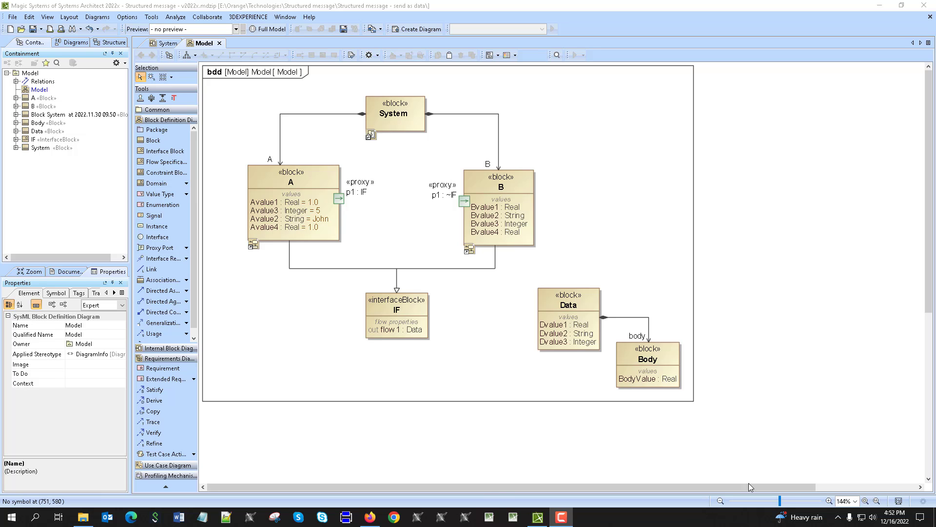
{"action": "mouse_move", "coordinate": [578, 298]}
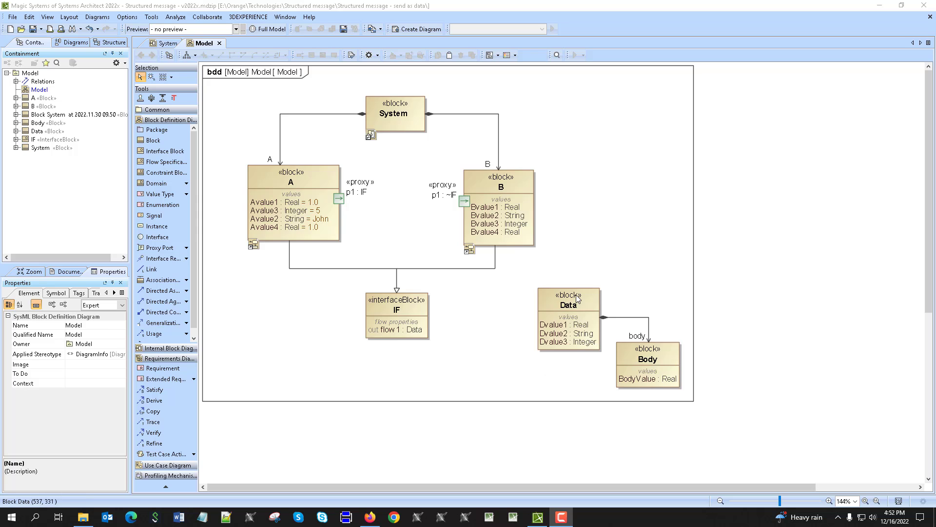
{"action": "mouse_move", "coordinate": [589, 331]}
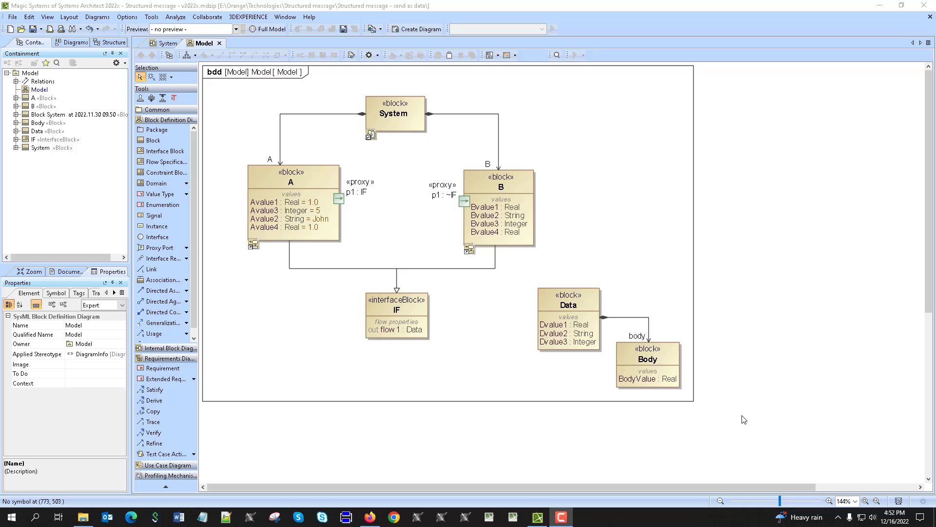
{"action": "mouse_move", "coordinate": [548, 304]}
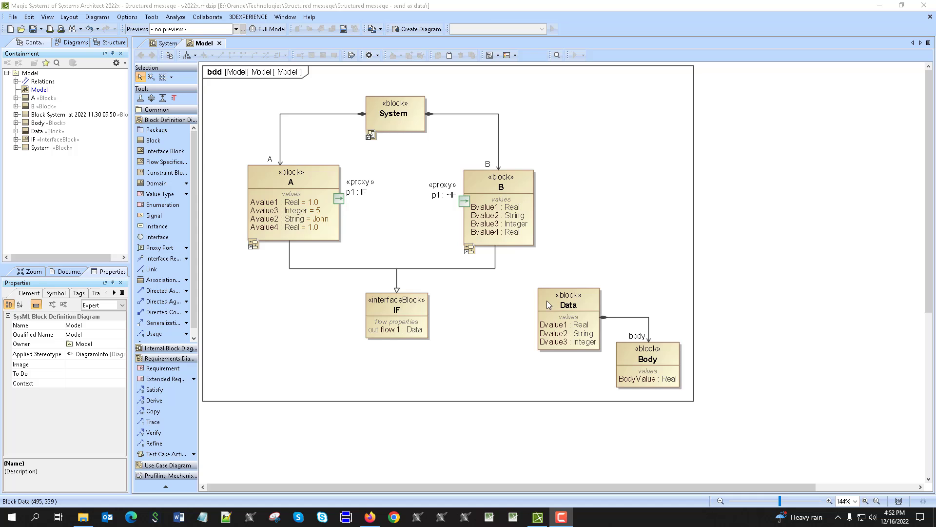
{"action": "mouse_move", "coordinate": [462, 209]}
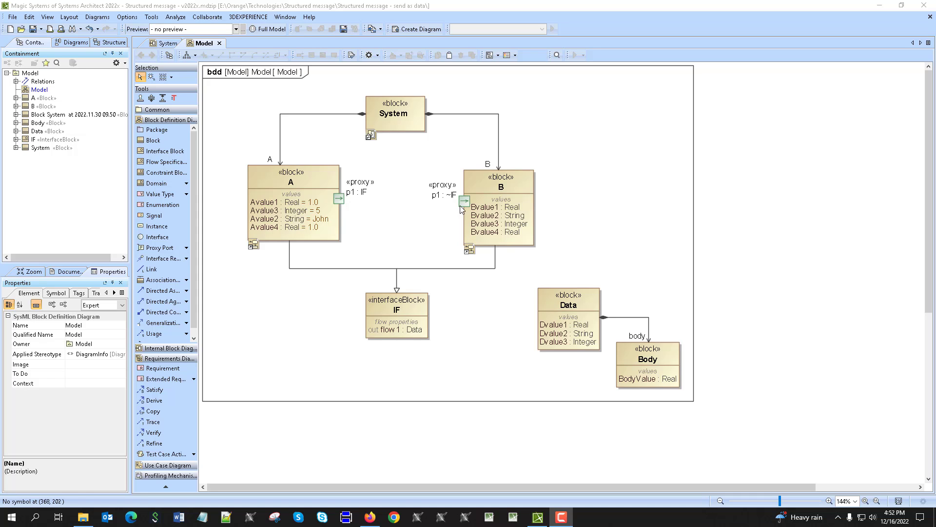
{"action": "mouse_move", "coordinate": [426, 338]}
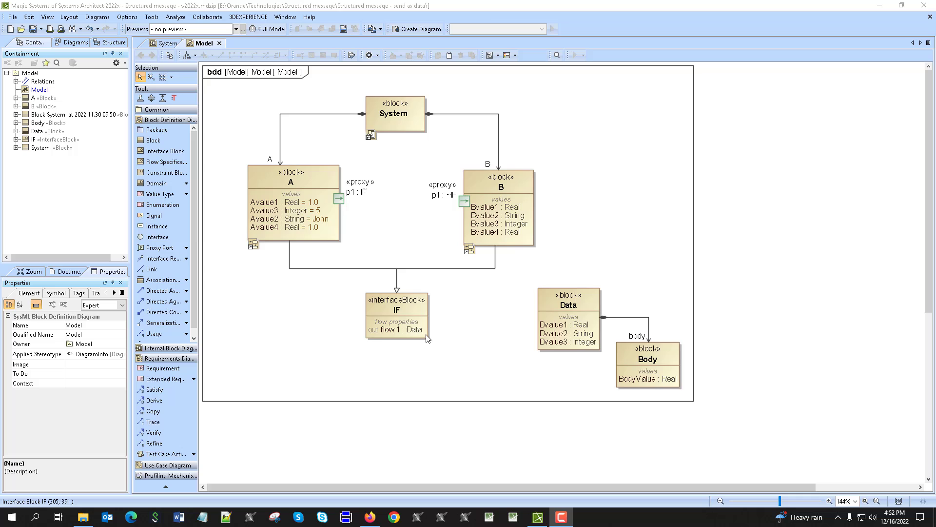
{"action": "mouse_move", "coordinate": [375, 336]}
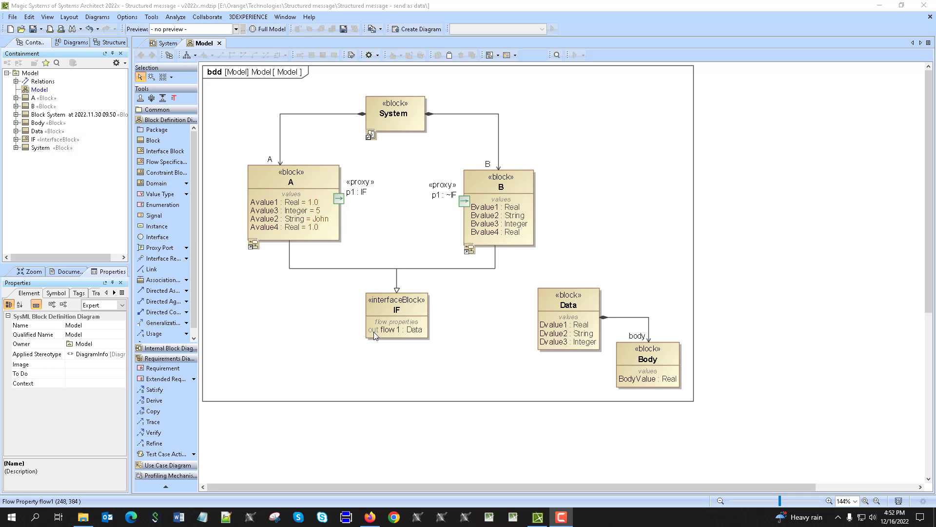
{"action": "mouse_move", "coordinate": [412, 336]}
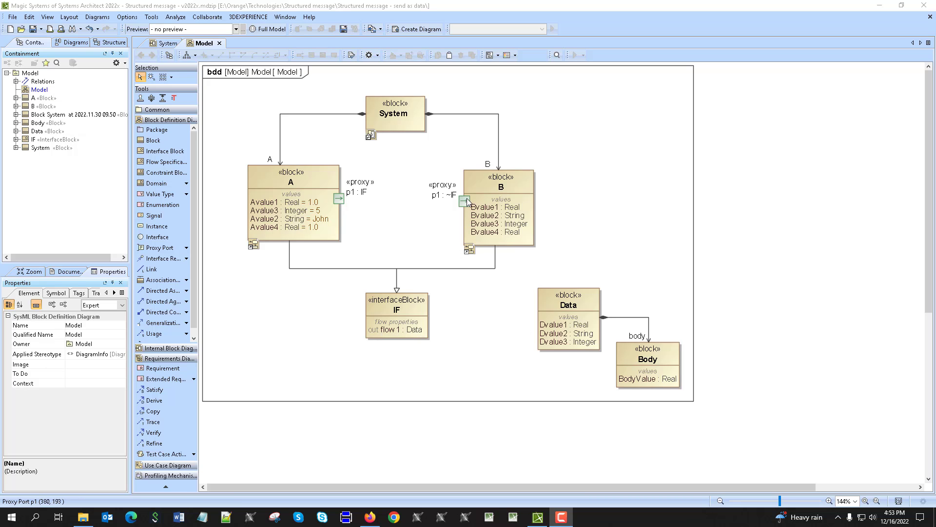
Inspect A's opaque action script with the ALH createObject and set calls for Data, Body and flow1
{"action": "left_click", "coordinate": [456, 195]}
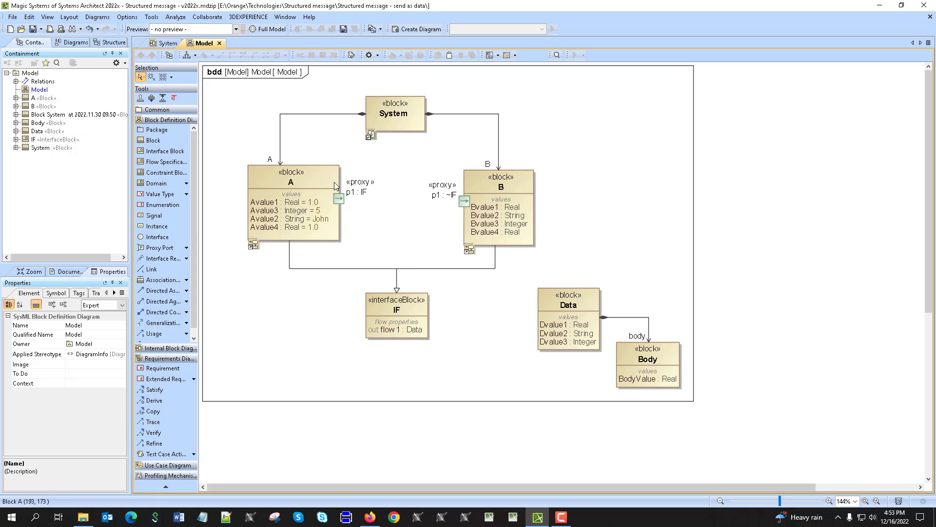
{"action": "mouse_move", "coordinate": [318, 282]}
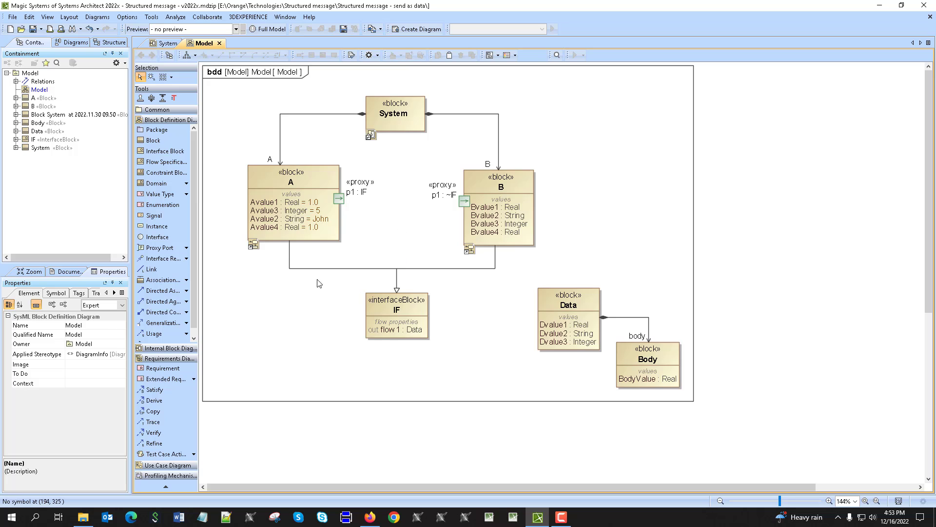
{"action": "mouse_move", "coordinate": [490, 208]}
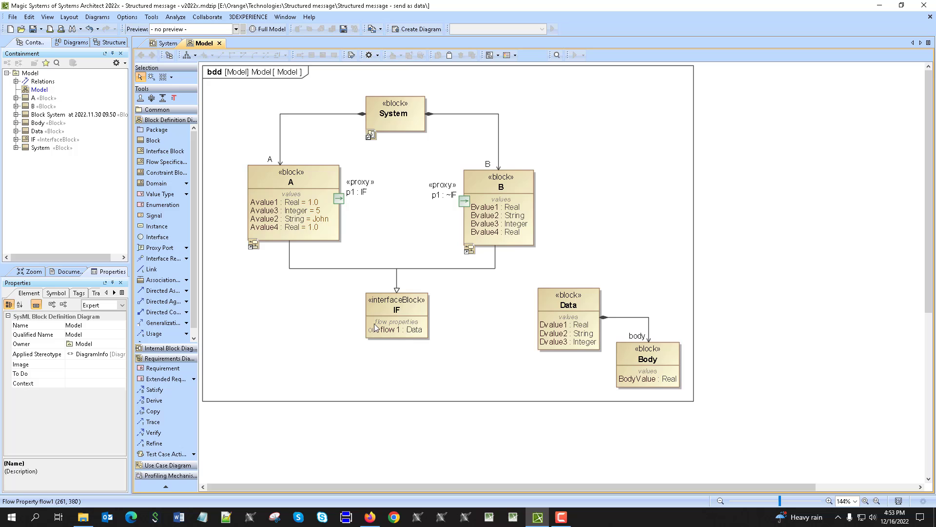
{"action": "mouse_move", "coordinate": [471, 191]}
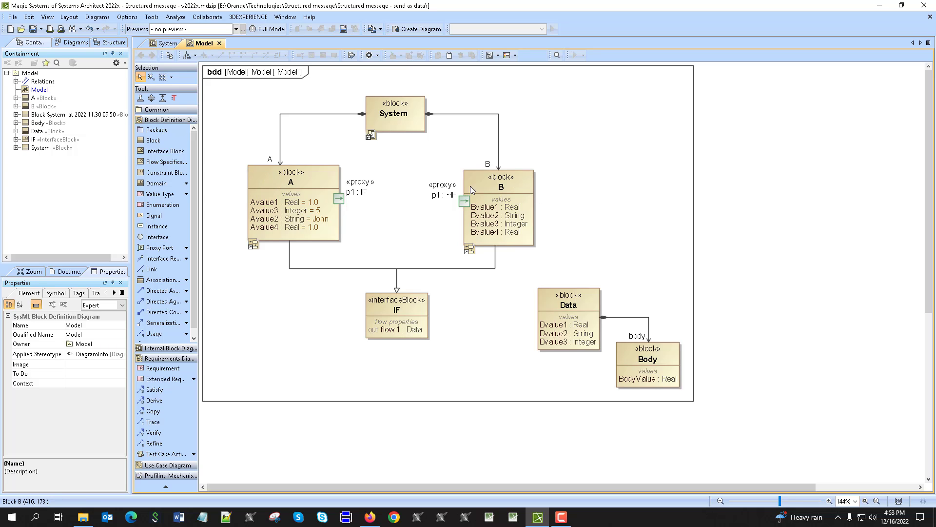
{"action": "mouse_move", "coordinate": [284, 200]}
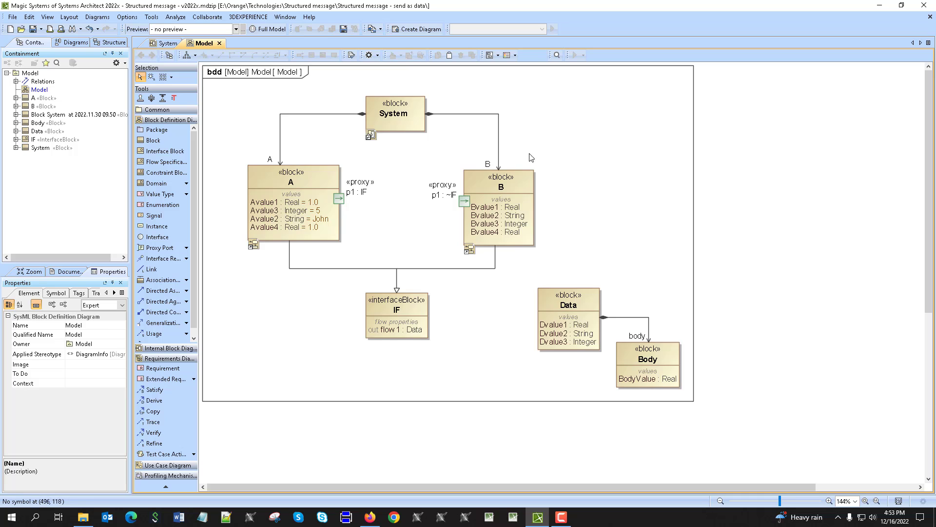
{"action": "mouse_move", "coordinate": [389, 334]}
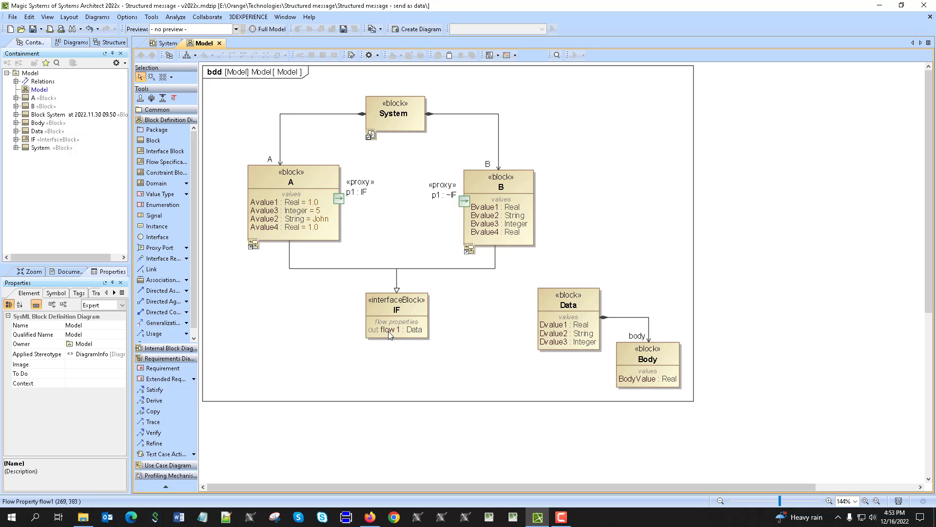
{"action": "mouse_move", "coordinate": [389, 334]}
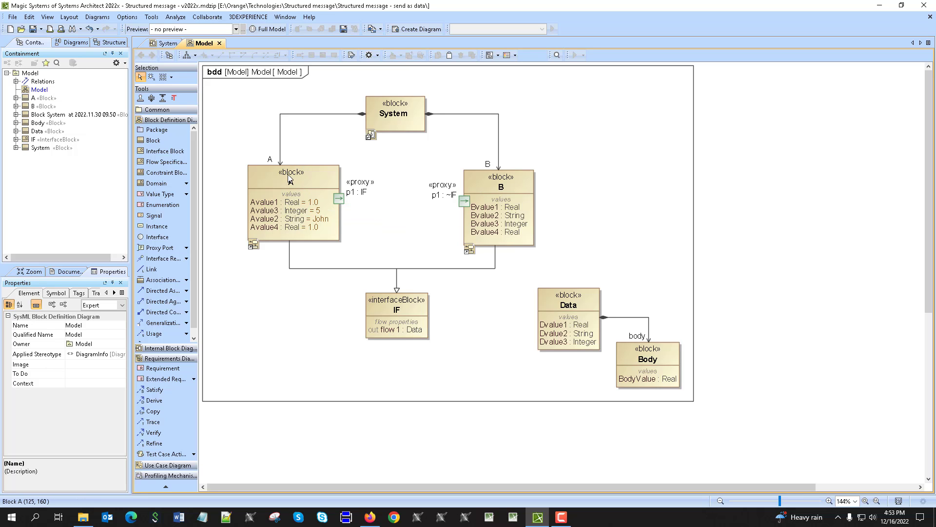
{"action": "mouse_move", "coordinate": [272, 234]}
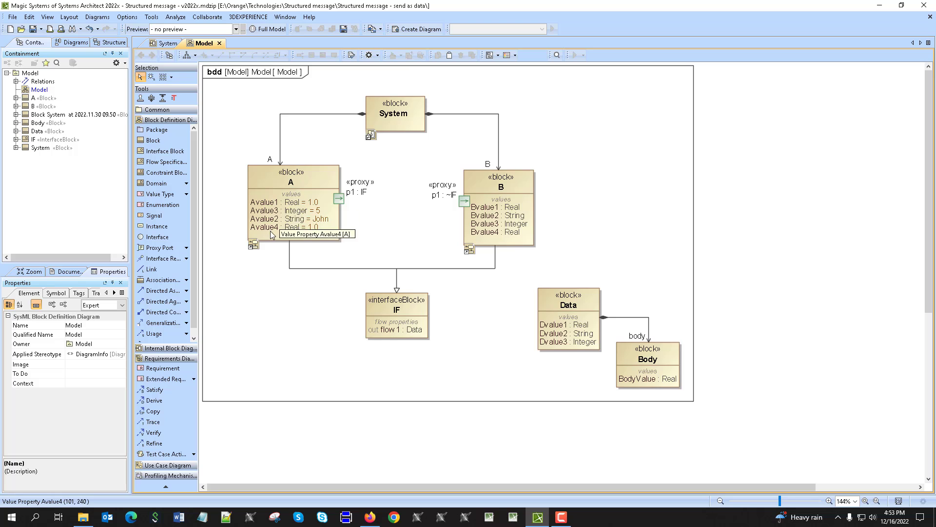
{"action": "mouse_move", "coordinate": [289, 202]}
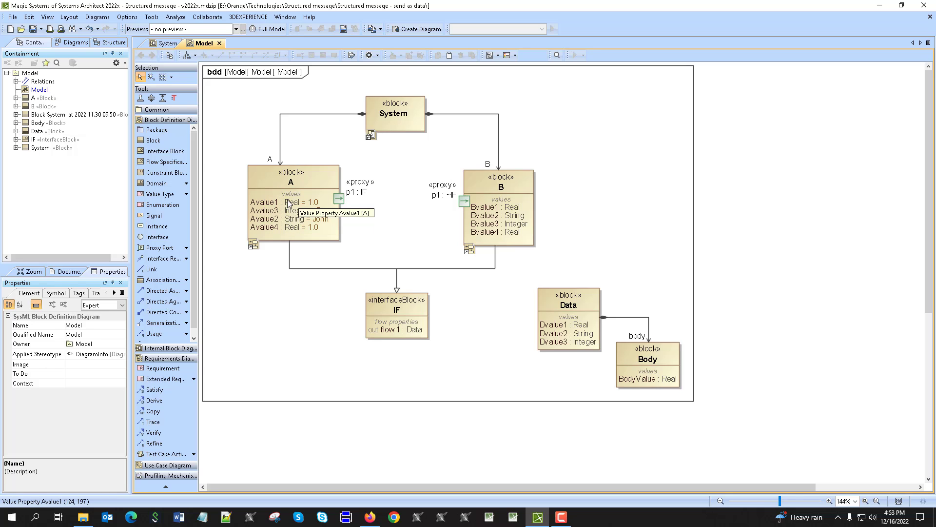
{"action": "mouse_move", "coordinate": [389, 329]}
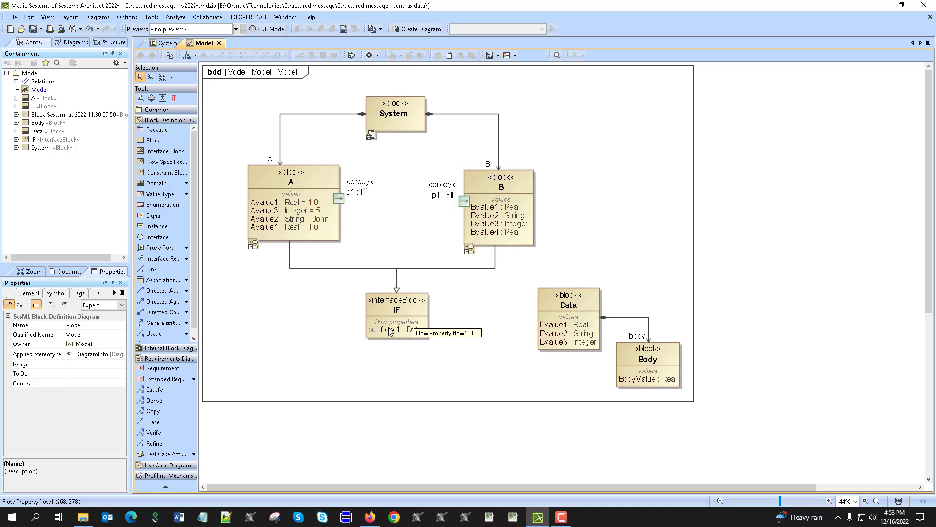
{"action": "mouse_move", "coordinate": [539, 344]}
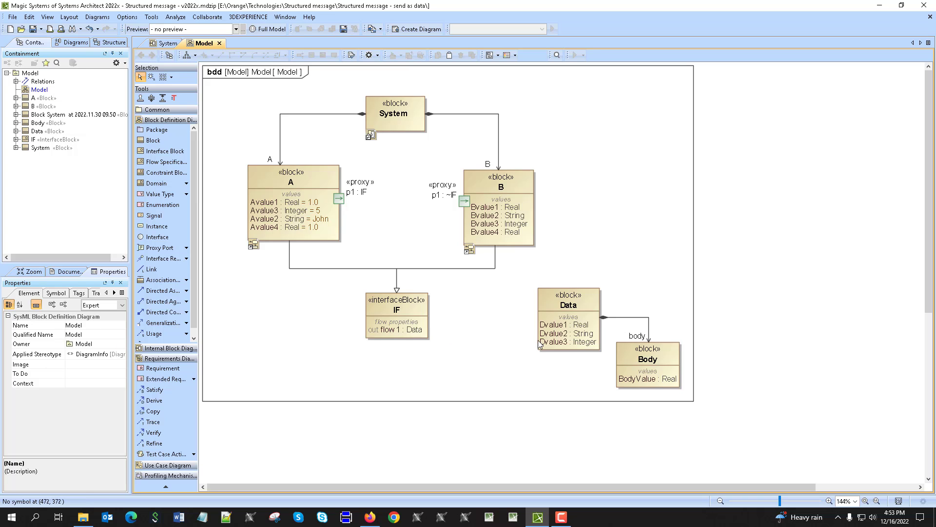
{"action": "mouse_move", "coordinate": [617, 388]}
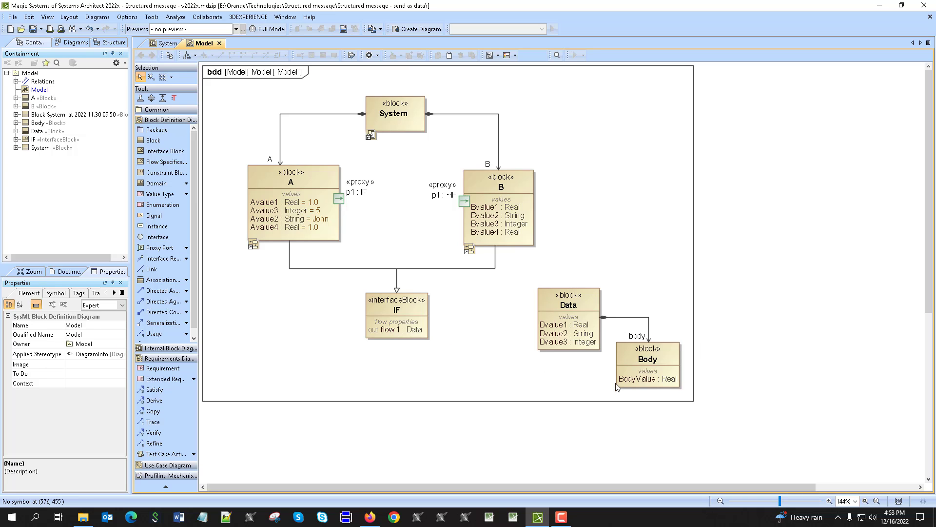
{"action": "mouse_move", "coordinate": [337, 203]}
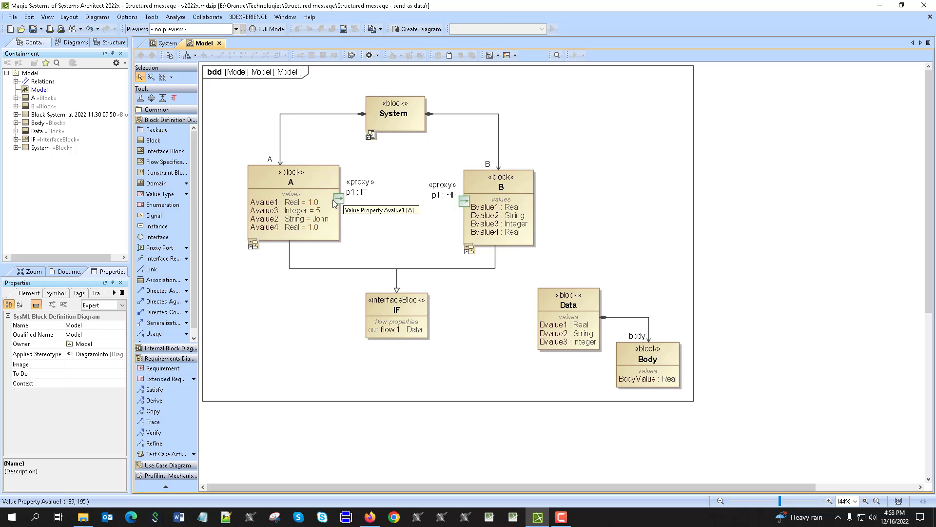
{"action": "mouse_move", "coordinate": [478, 205]}
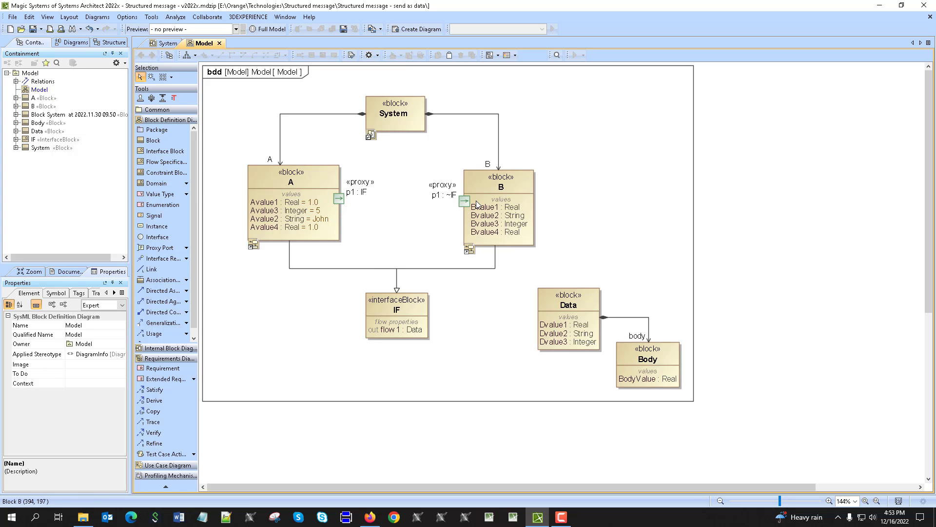
{"action": "mouse_move", "coordinate": [529, 165]}
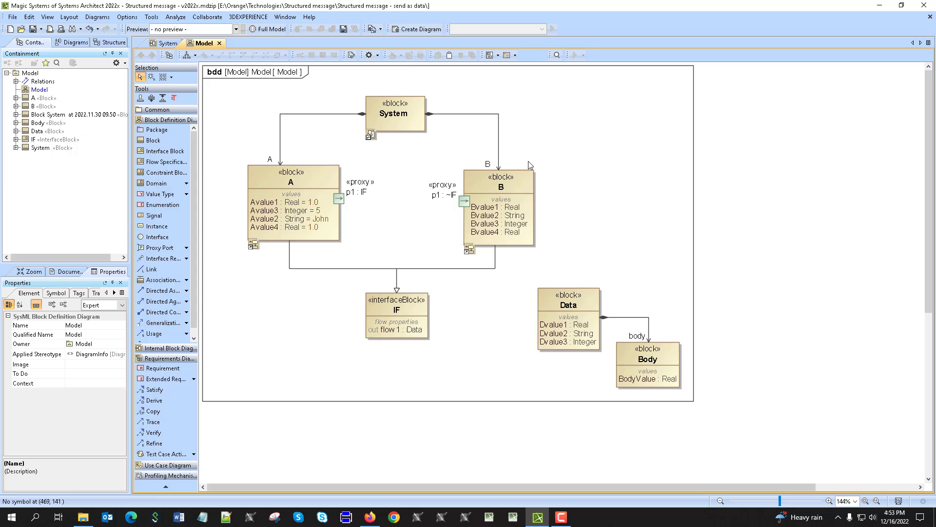
{"action": "mouse_move", "coordinate": [263, 177]}
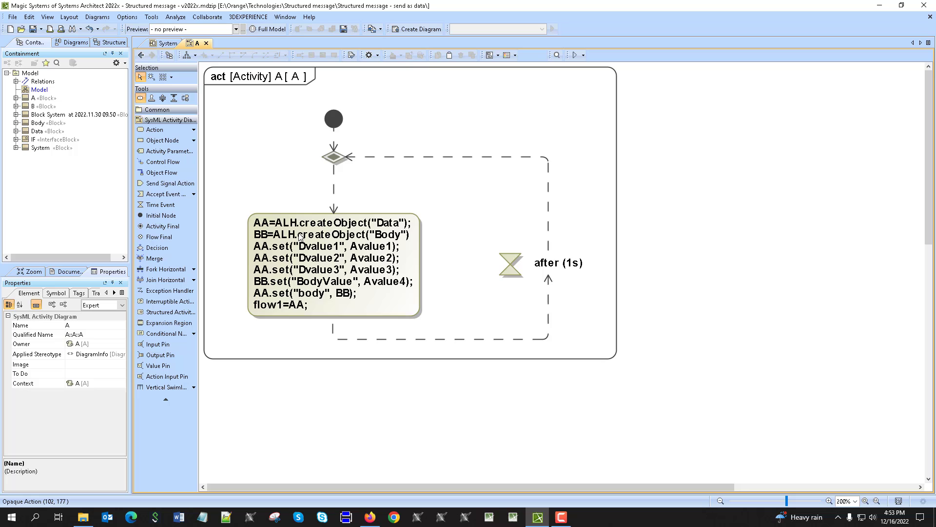
{"action": "mouse_move", "coordinate": [281, 254]}
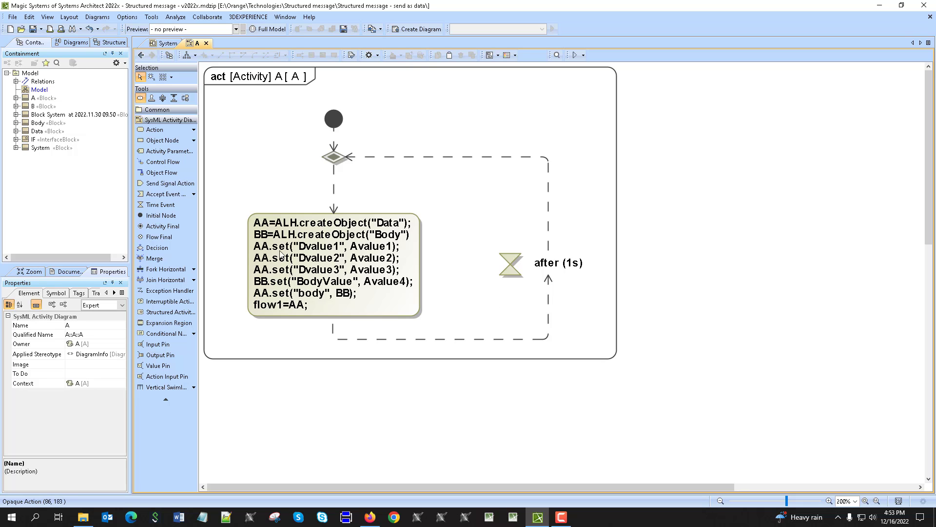
{"action": "mouse_move", "coordinate": [275, 316]}
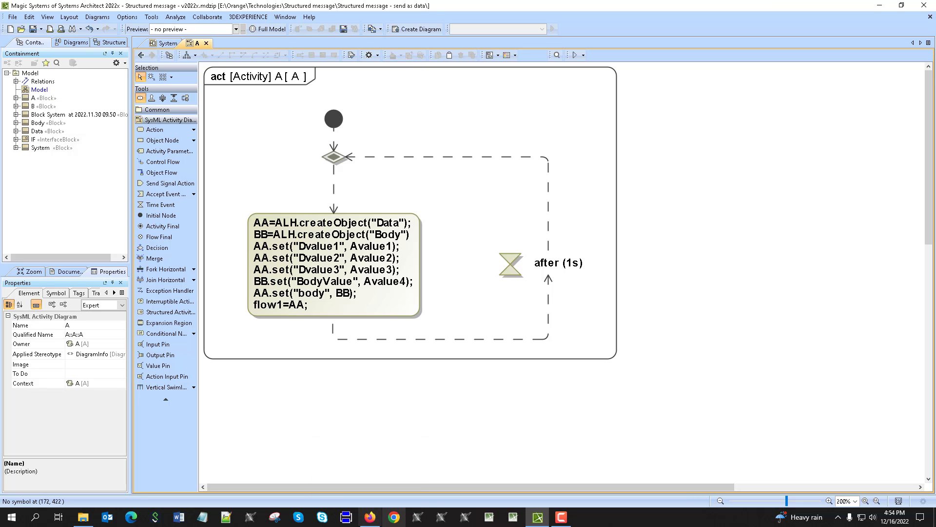
Search the Cameo Simulation Toolkit docs for 'ALH' and browse the ALH APIs related pages
{"action": "left_click", "coordinate": [393, 517]}
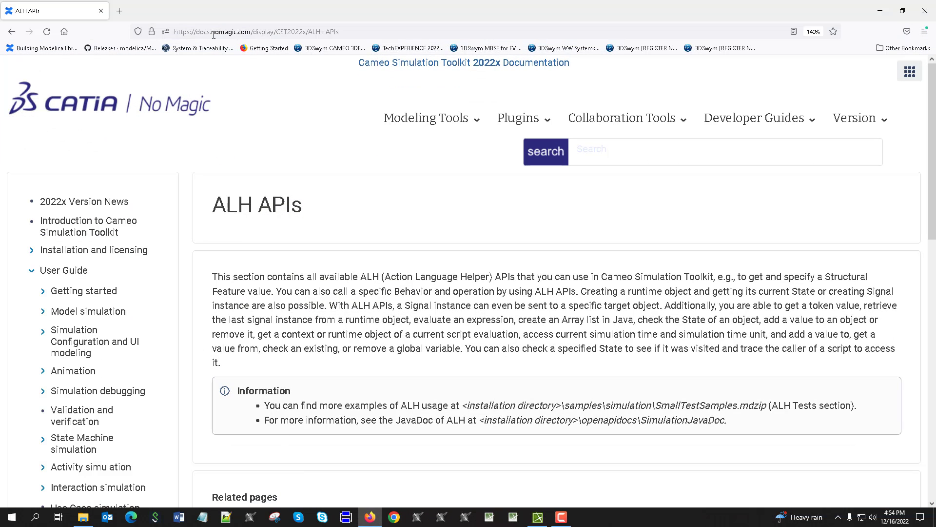
{"action": "mouse_move", "coordinate": [347, 46]}
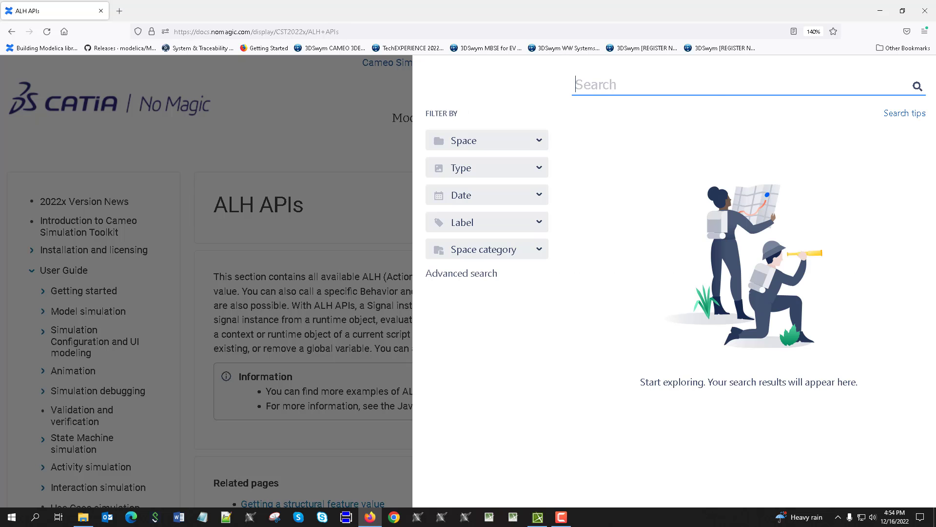
{"action": "type", "text": "ALH"}
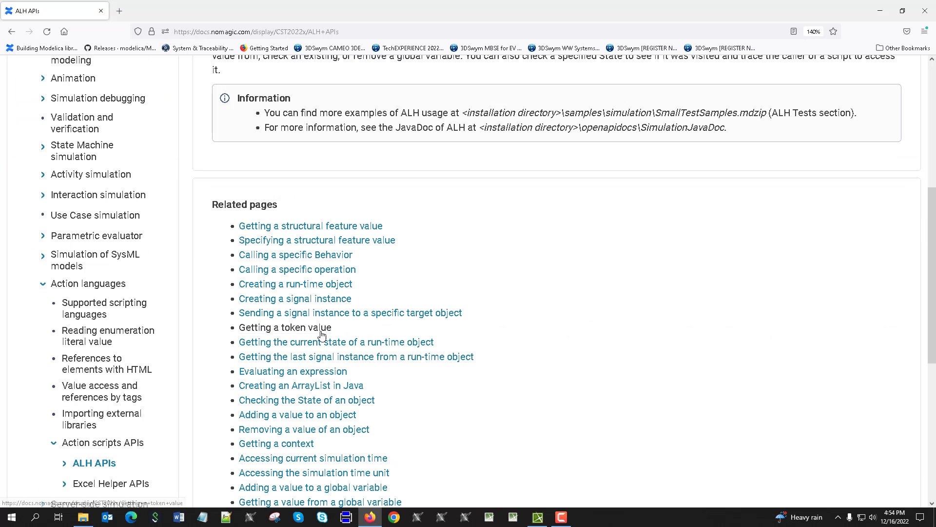
{"action": "scroll", "scroll_direction": "down", "scroll_amount": 3}
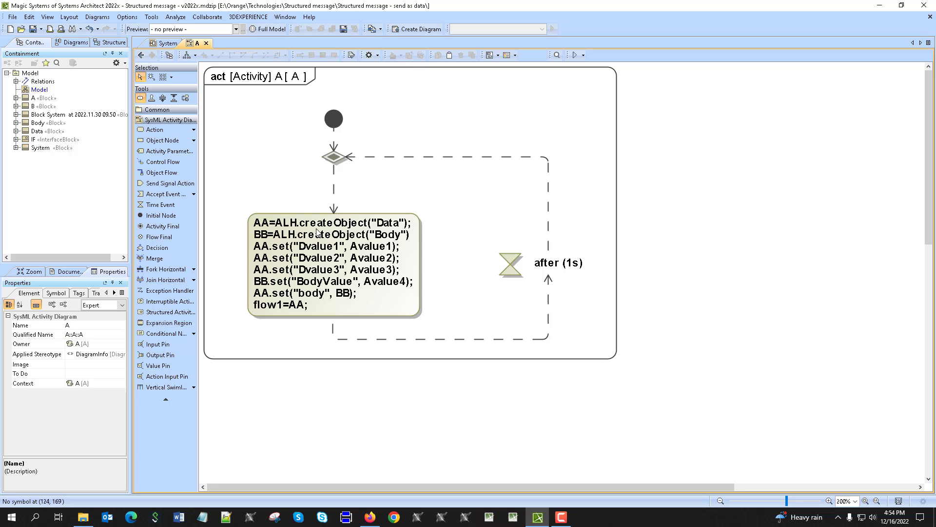
{"action": "mouse_move", "coordinate": [284, 232]}
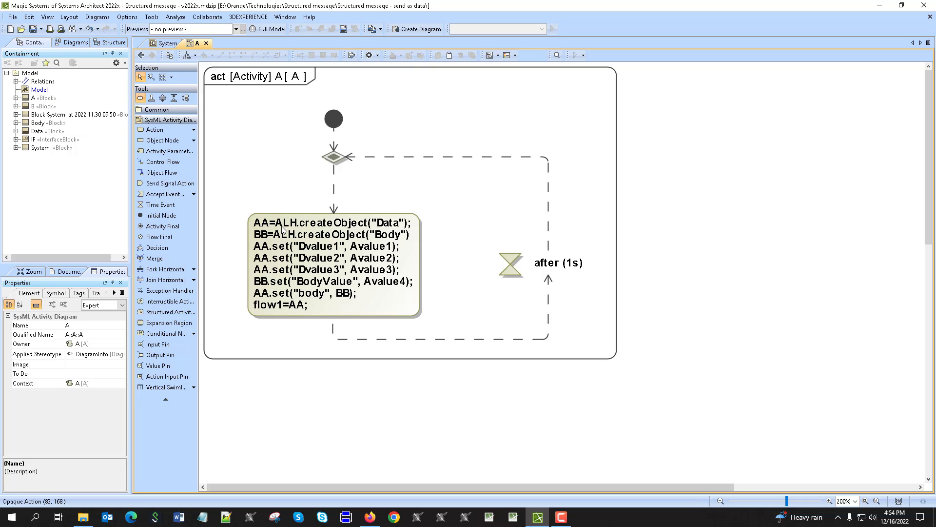
{"action": "mouse_move", "coordinate": [398, 228]}
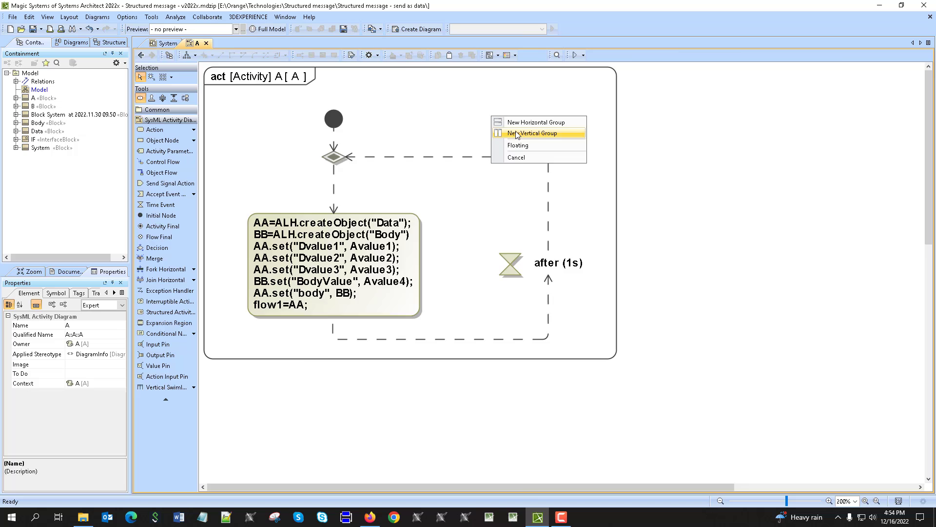
Move A's activity diagram into a New Vertical Group beside System's internal block diagram
{"action": "left_click", "coordinate": [534, 133]}
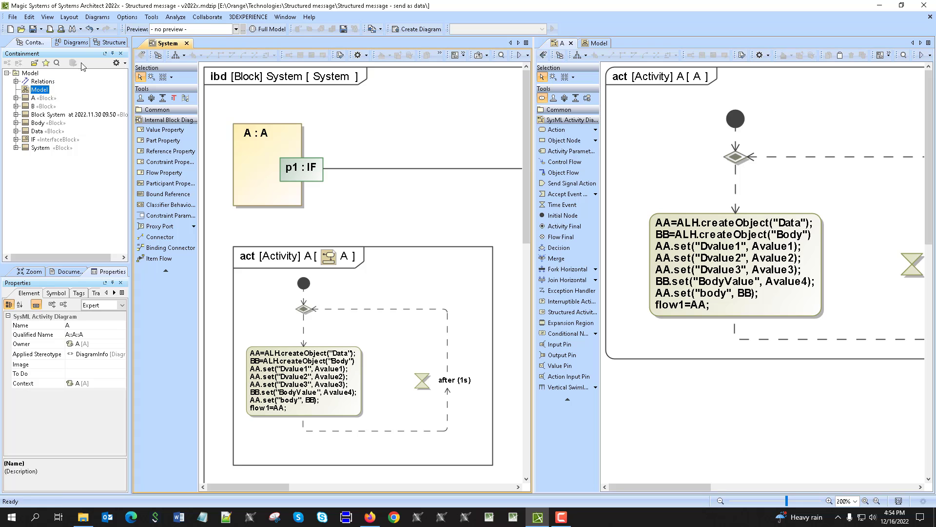
Review the bdd and A's activity, then bring up B's activity that receives flow1 and reads the Data values
{"action": "left_click", "coordinate": [589, 42]}
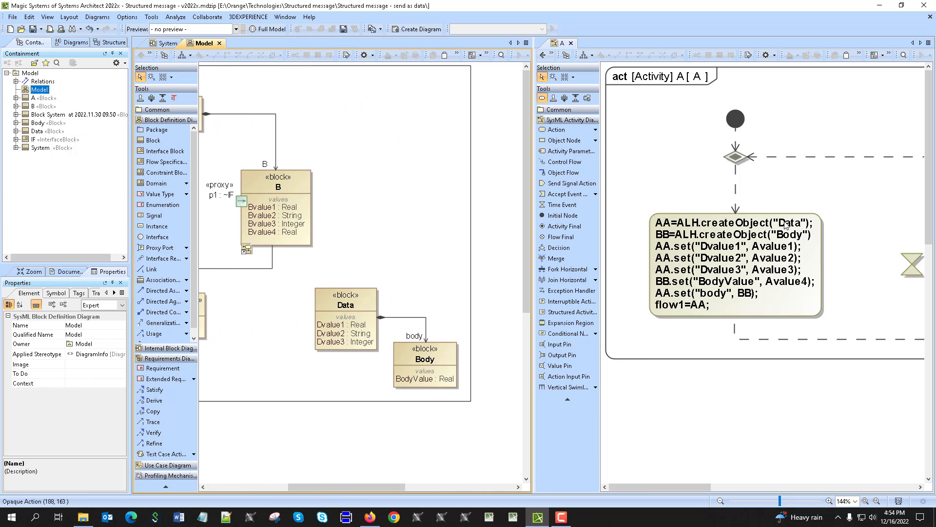
{"action": "mouse_move", "coordinate": [789, 235]}
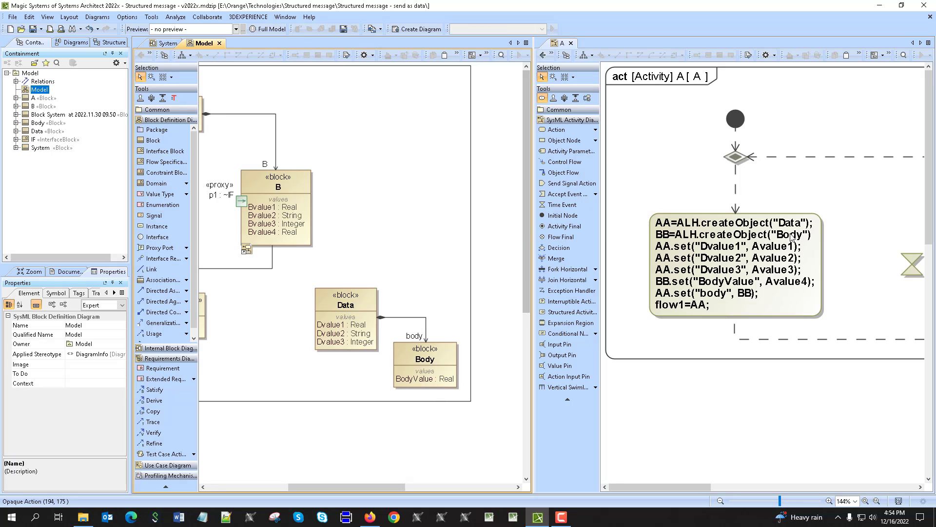
{"action": "mouse_move", "coordinate": [667, 255]}
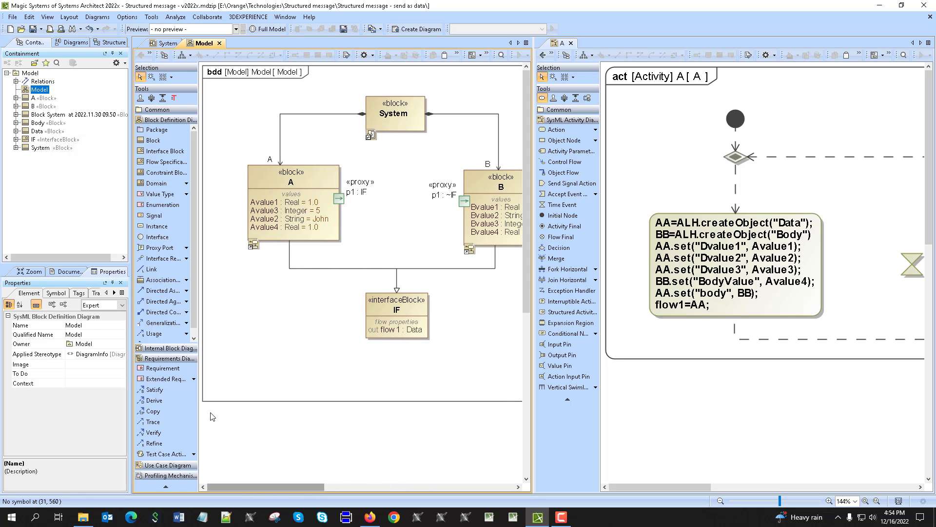
{"action": "mouse_move", "coordinate": [714, 250]}
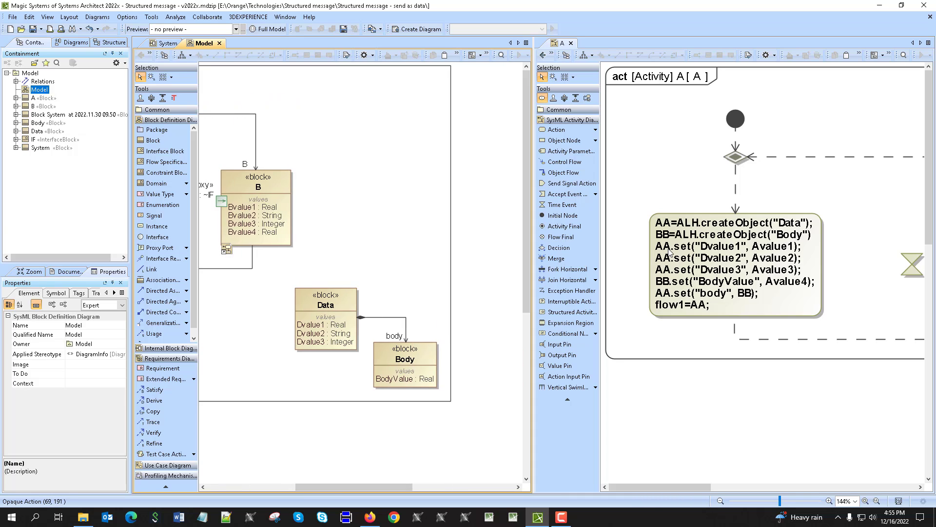
{"action": "mouse_move", "coordinate": [712, 266]}
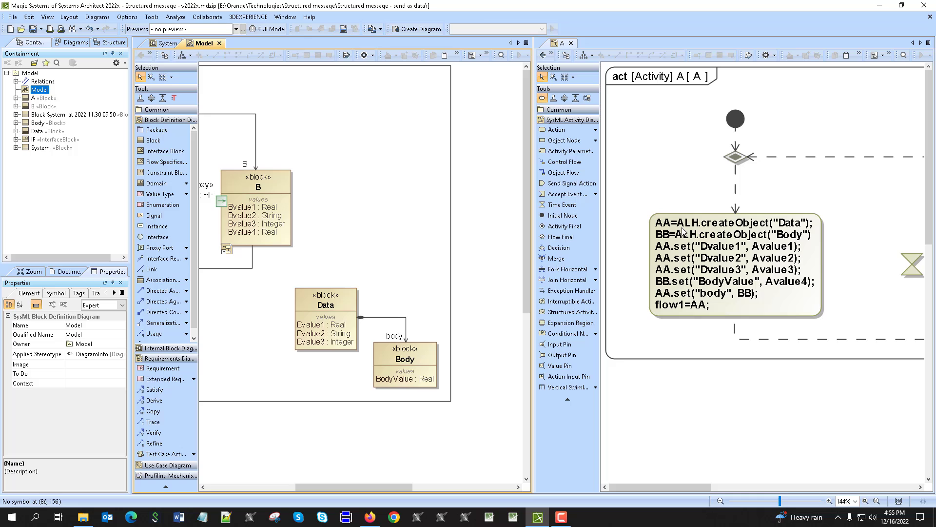
{"action": "mouse_move", "coordinate": [433, 386]}
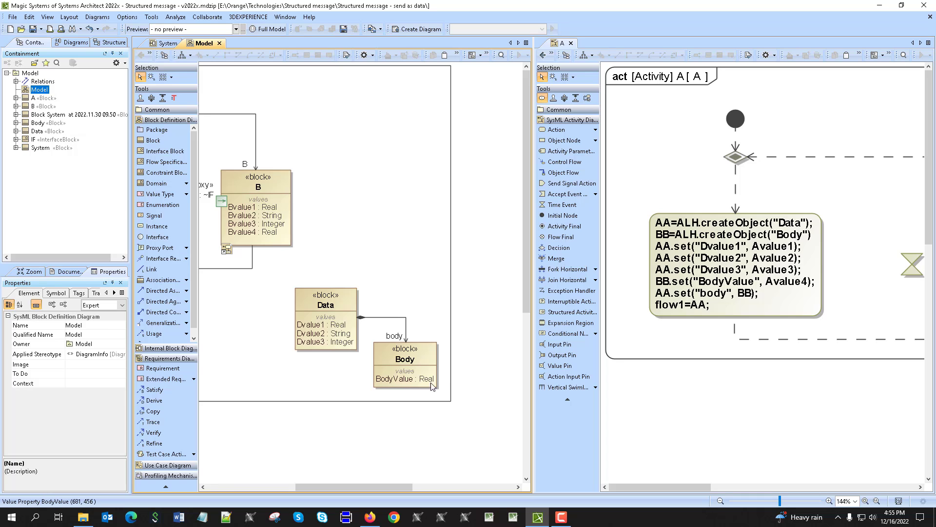
{"action": "mouse_move", "coordinate": [783, 289]}
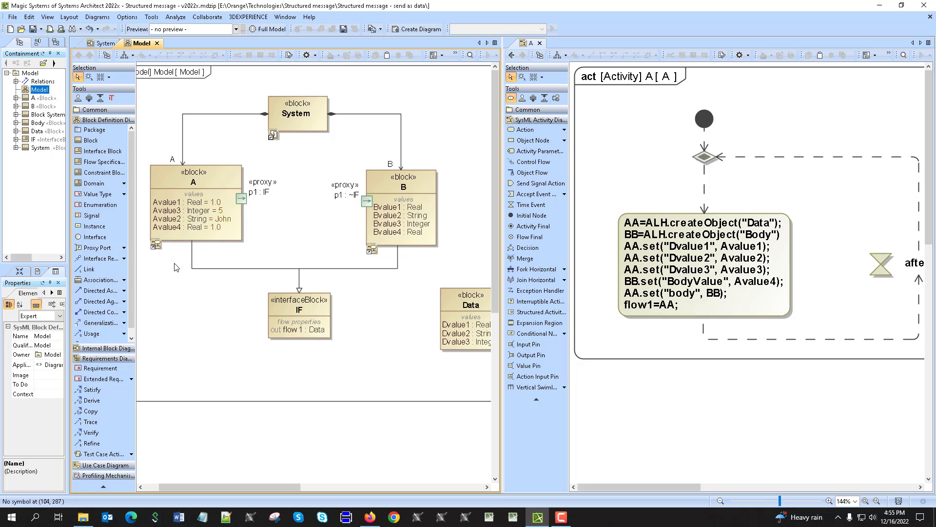
{"action": "mouse_move", "coordinate": [451, 497]}
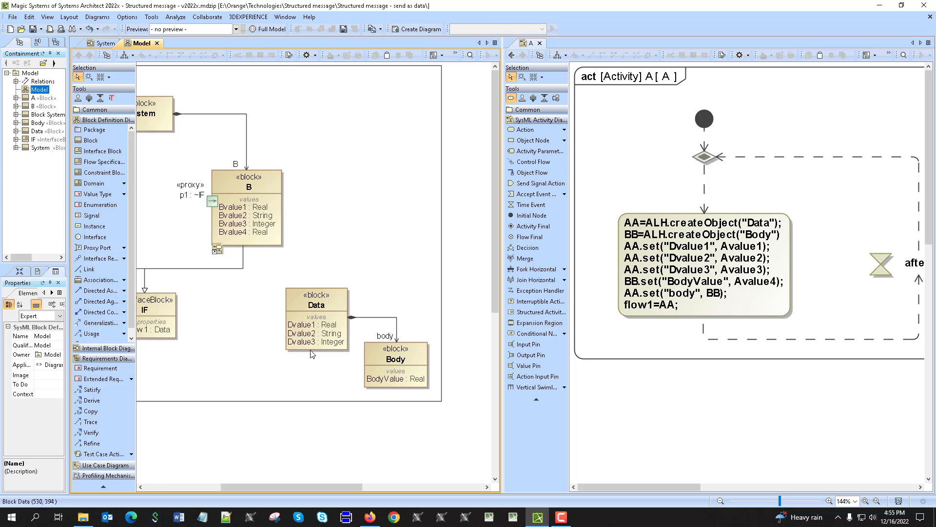
{"action": "mouse_move", "coordinate": [714, 303]}
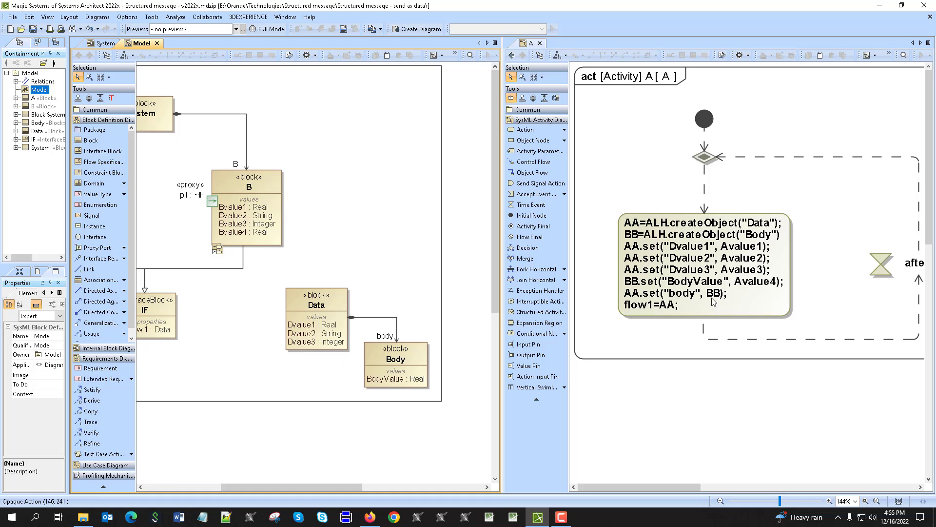
{"action": "mouse_move", "coordinate": [636, 238]}
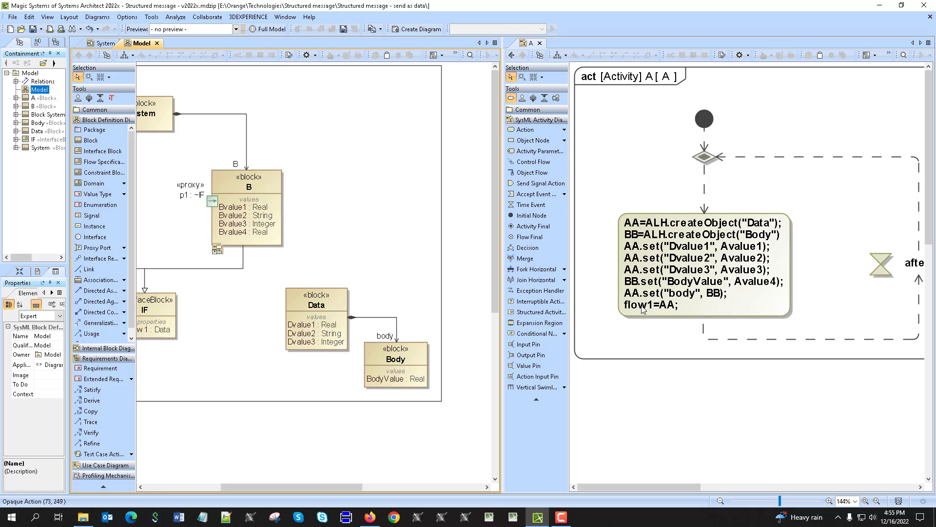
{"action": "mouse_move", "coordinate": [650, 310]}
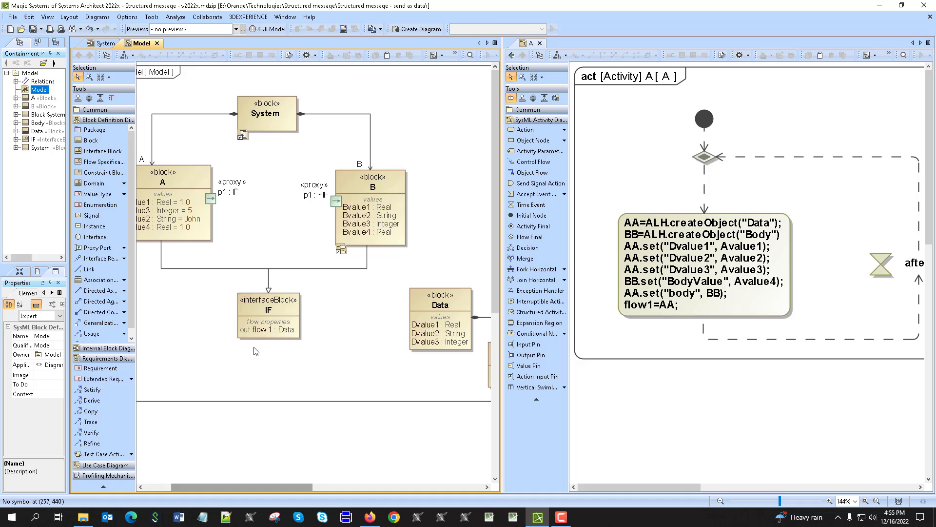
{"action": "mouse_move", "coordinate": [667, 315]}
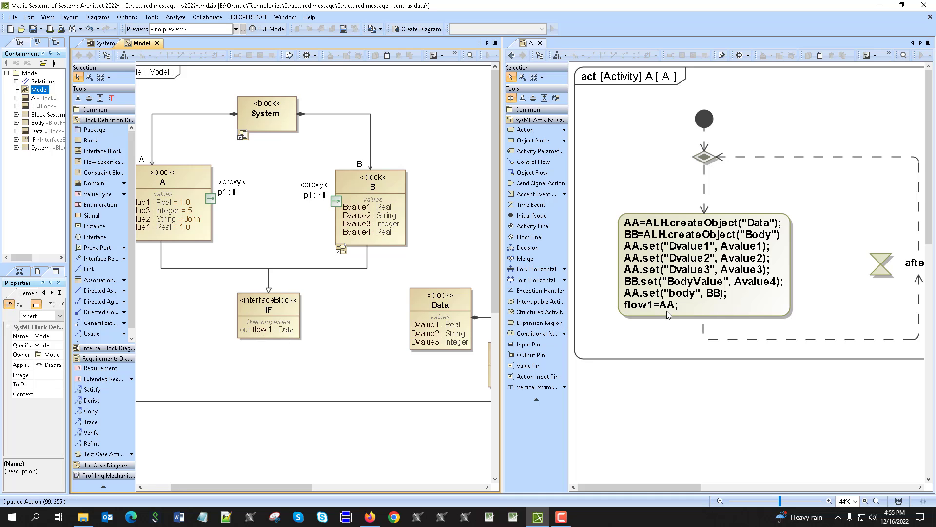
{"action": "mouse_move", "coordinate": [182, 171]}
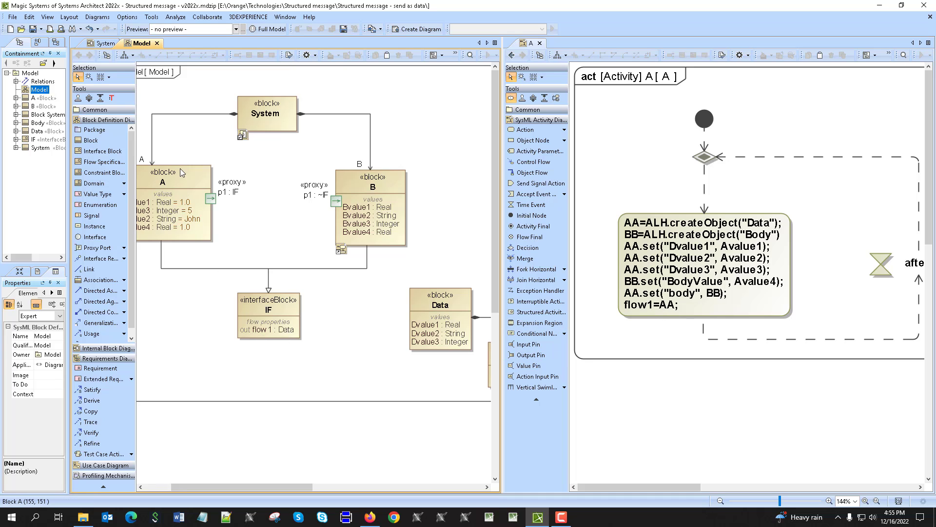
{"action": "mouse_move", "coordinate": [150, 167]}
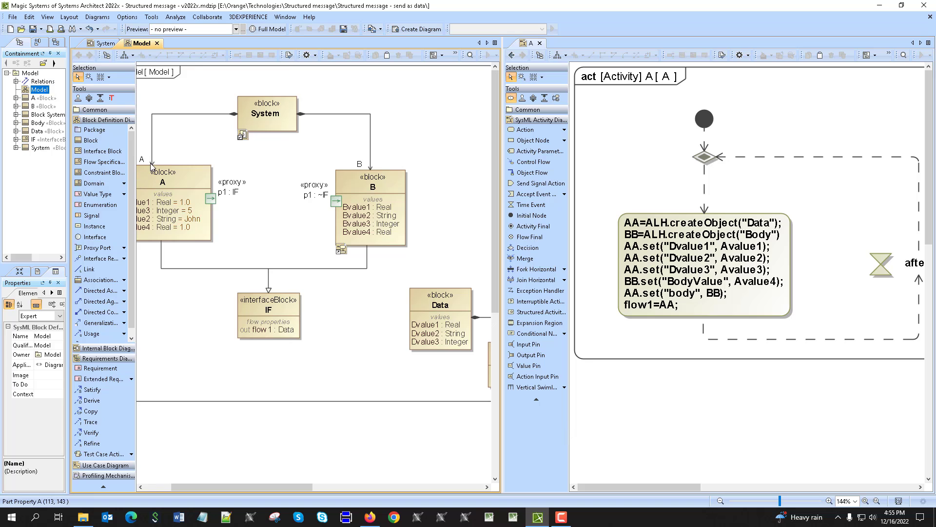
{"action": "mouse_move", "coordinate": [198, 204]}
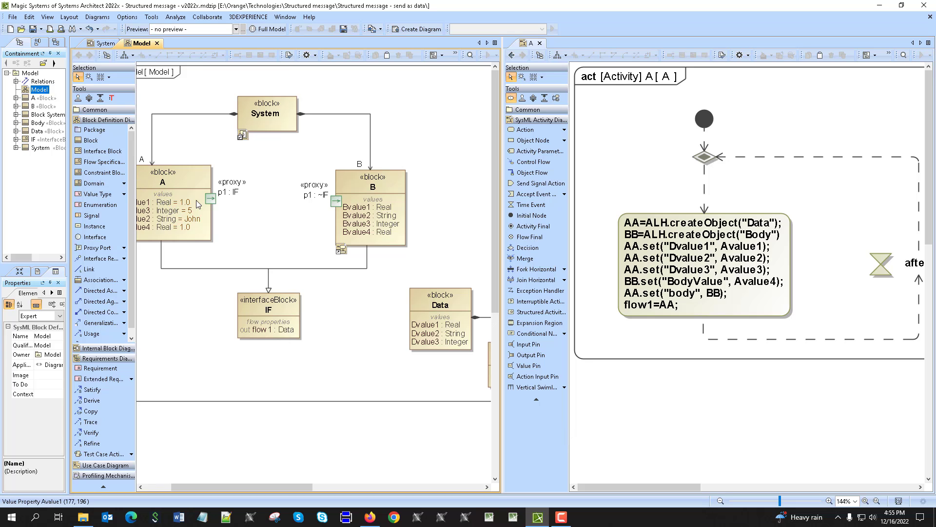
{"action": "mouse_move", "coordinate": [282, 326]}
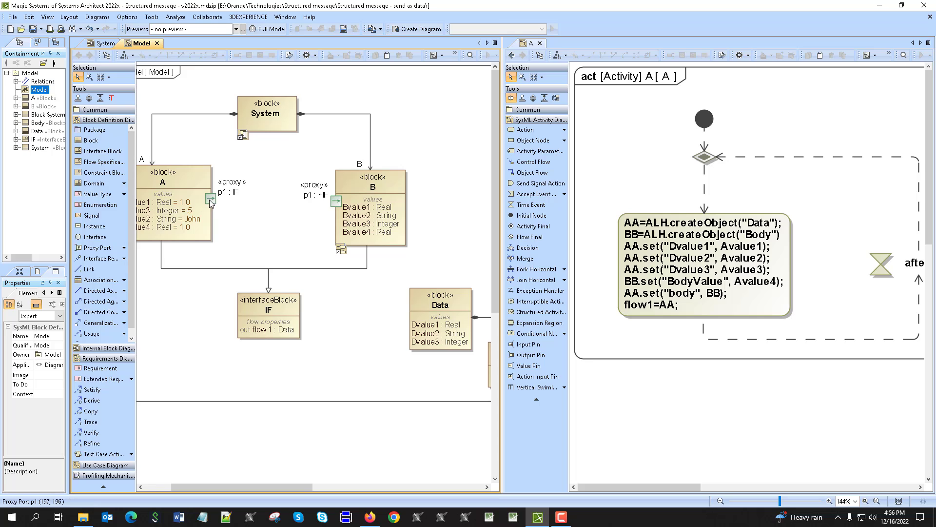
{"action": "mouse_move", "coordinate": [209, 203]}
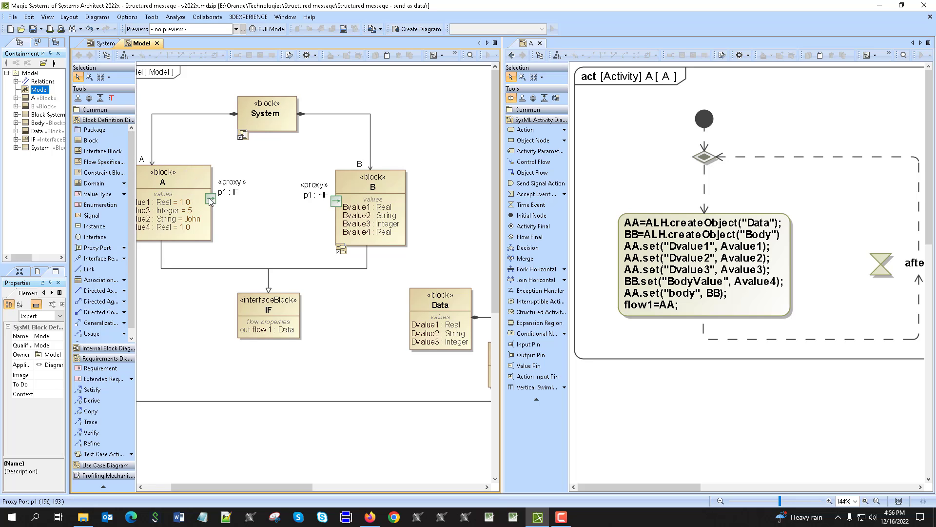
{"action": "mouse_move", "coordinate": [331, 204]}
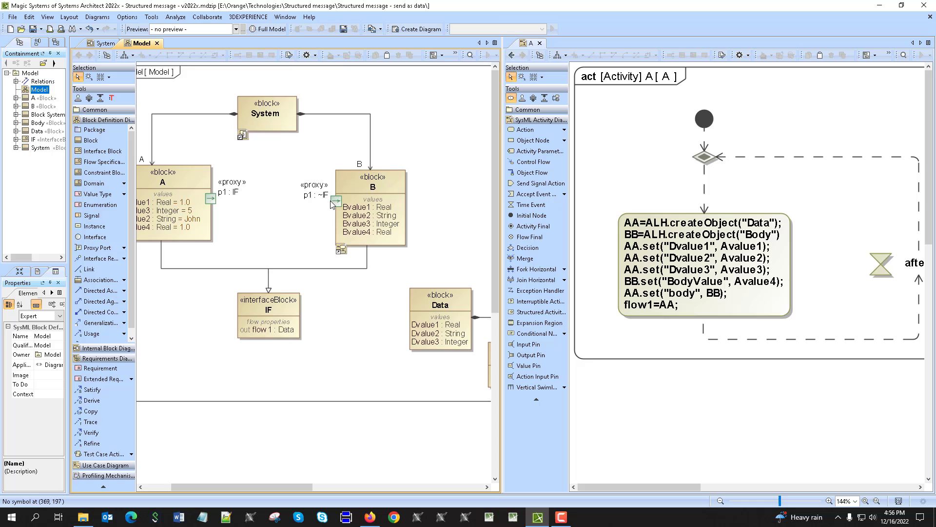
{"action": "mouse_move", "coordinate": [555, 34]}
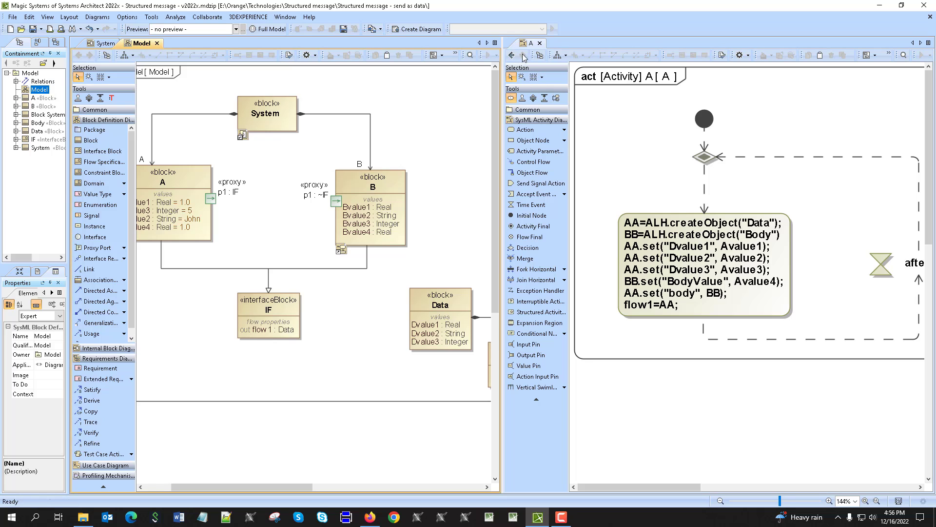
{"action": "left_click", "coordinate": [134, 43]}
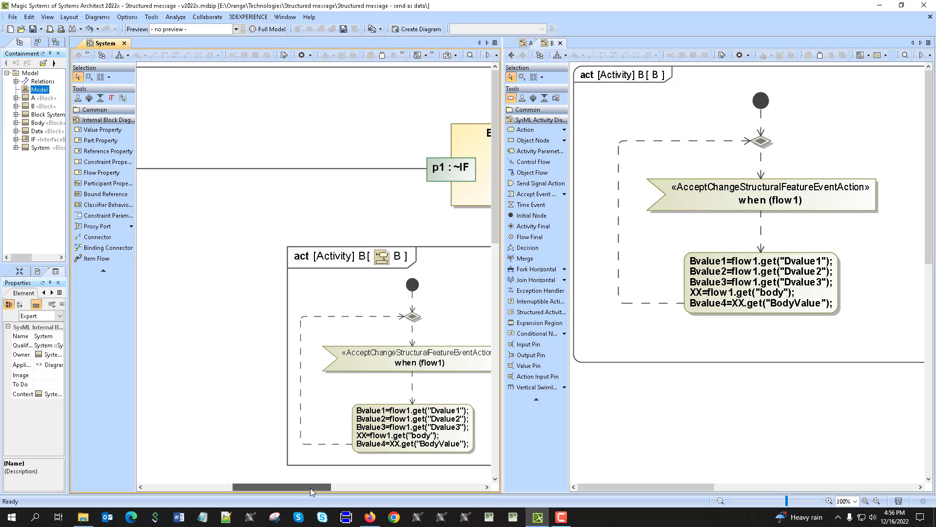
{"action": "scroll", "scroll_direction": "left", "scroll_amount": 3}
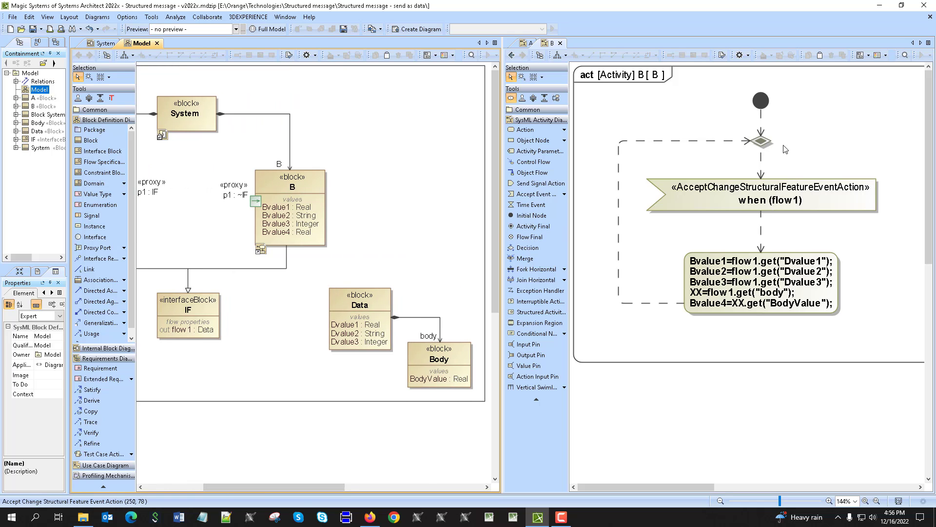
{"action": "mouse_move", "coordinate": [729, 214]}
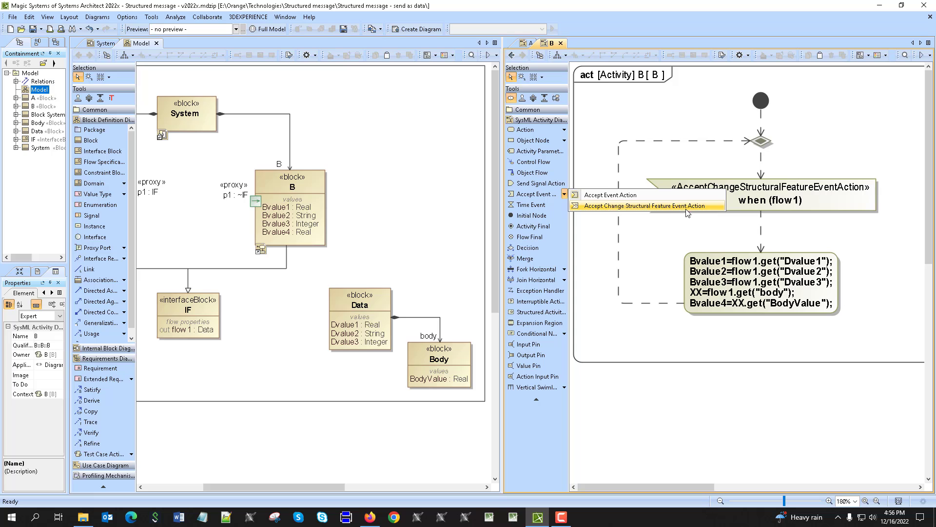
Inspect B's accept change event trigger with change expression flow1, then close its specification
{"action": "left_click", "coordinate": [641, 206]}
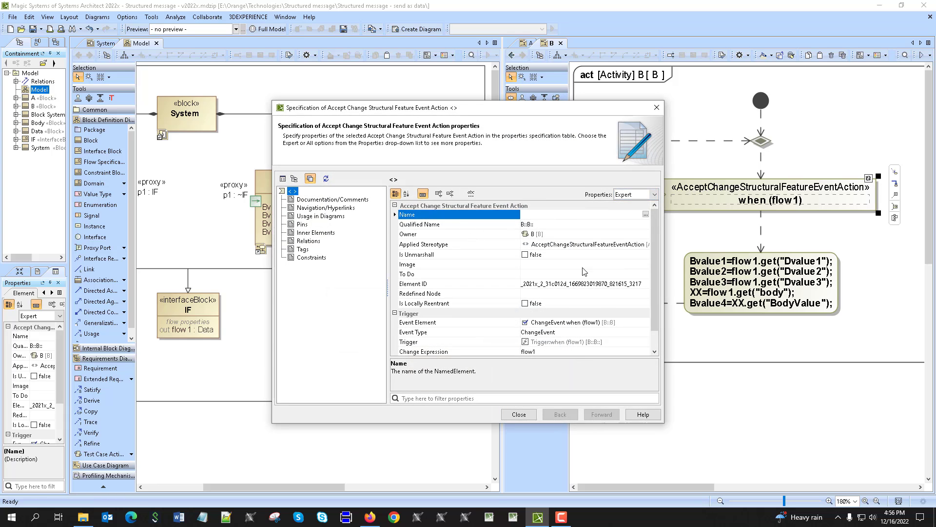
{"action": "scroll", "scroll_direction": "down", "scroll_amount": 3}
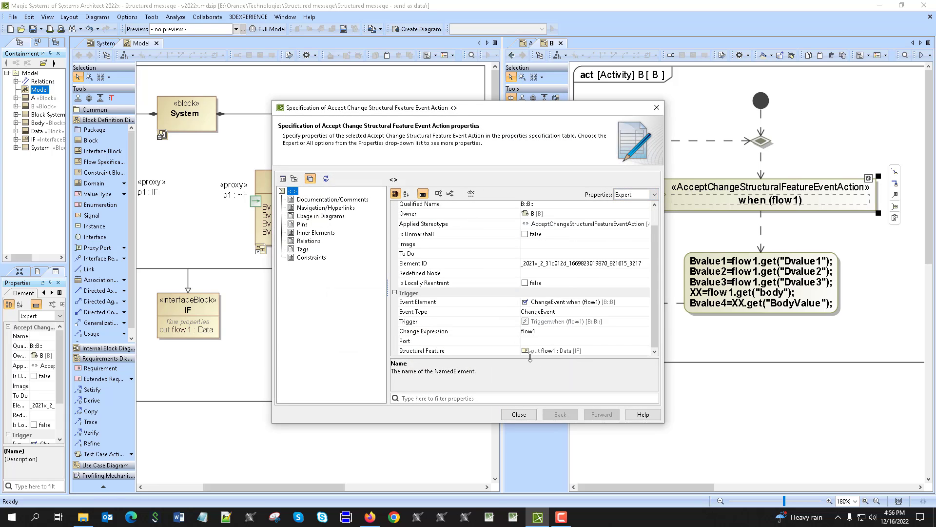
{"action": "mouse_move", "coordinate": [456, 361]}
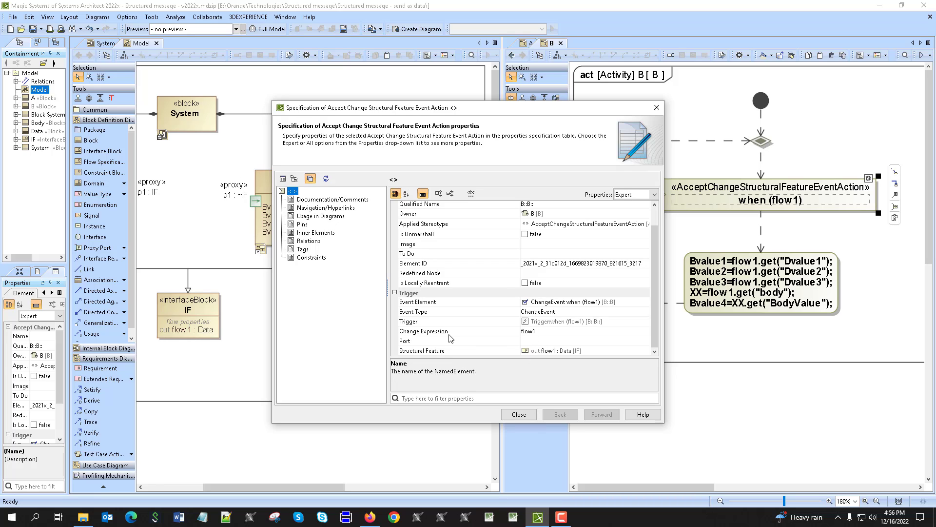
{"action": "left_click", "coordinate": [424, 330]}
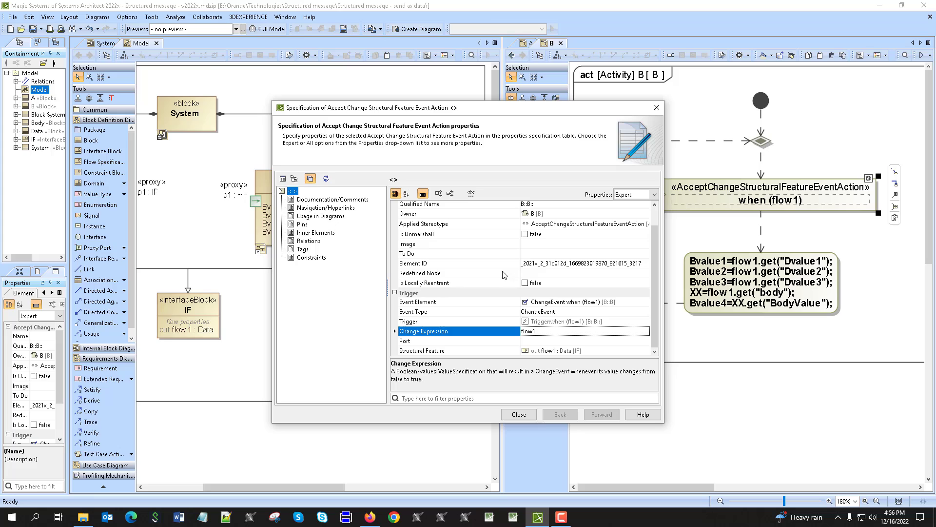
{"action": "mouse_move", "coordinate": [542, 338]}
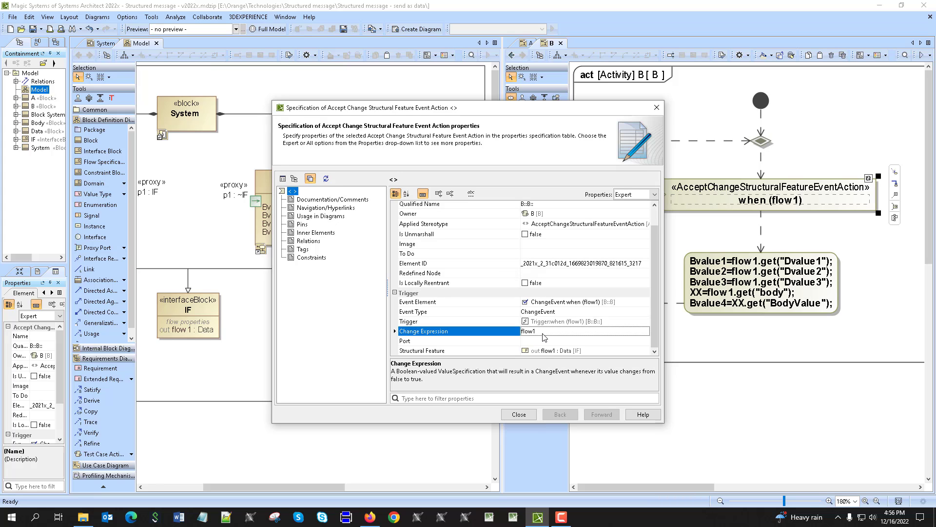
{"action": "mouse_move", "coordinate": [636, 194]}
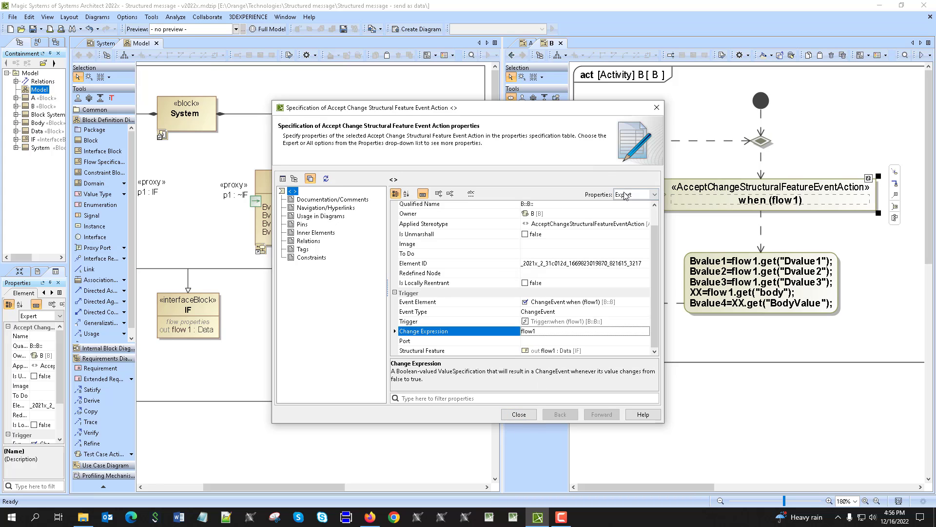
{"action": "left_click", "coordinate": [517, 414]}
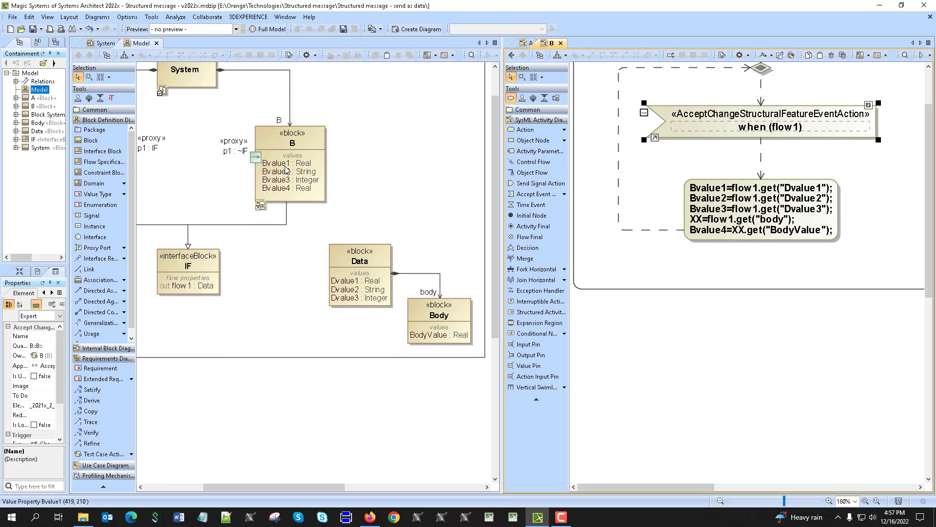
{"action": "mouse_move", "coordinate": [289, 168]}
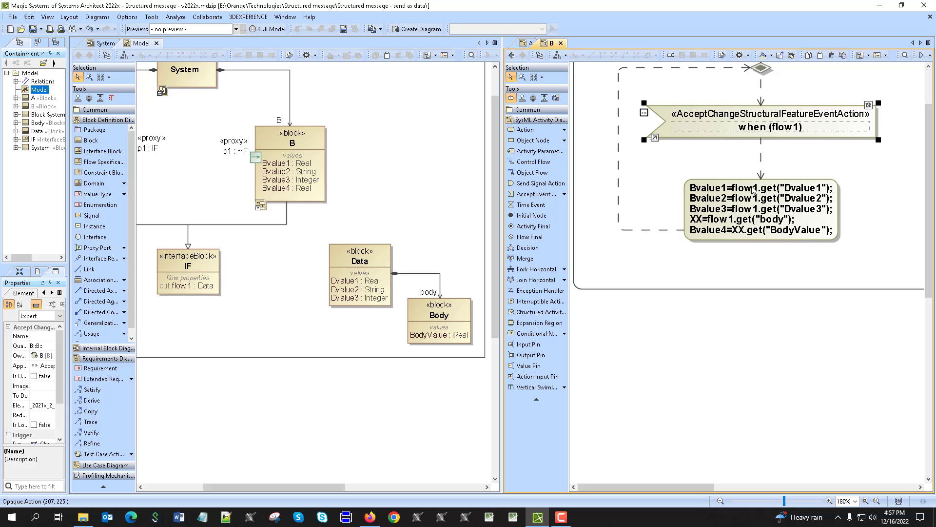
{"action": "mouse_move", "coordinate": [743, 196]}
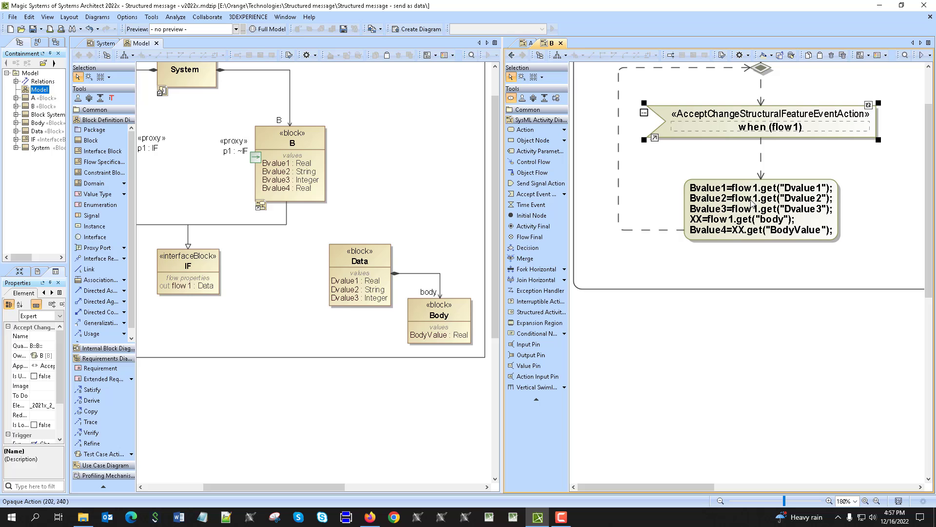
{"action": "mouse_move", "coordinate": [709, 205]}
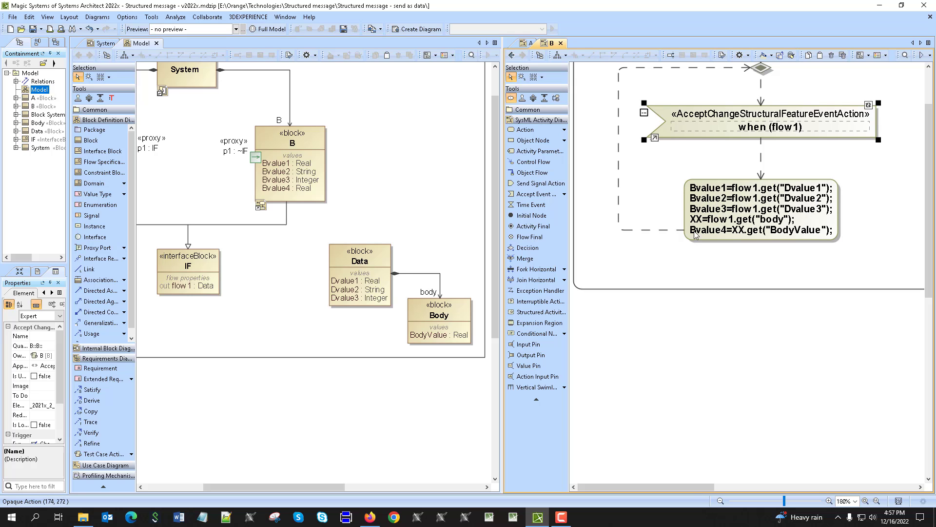
{"action": "mouse_move", "coordinate": [711, 226]}
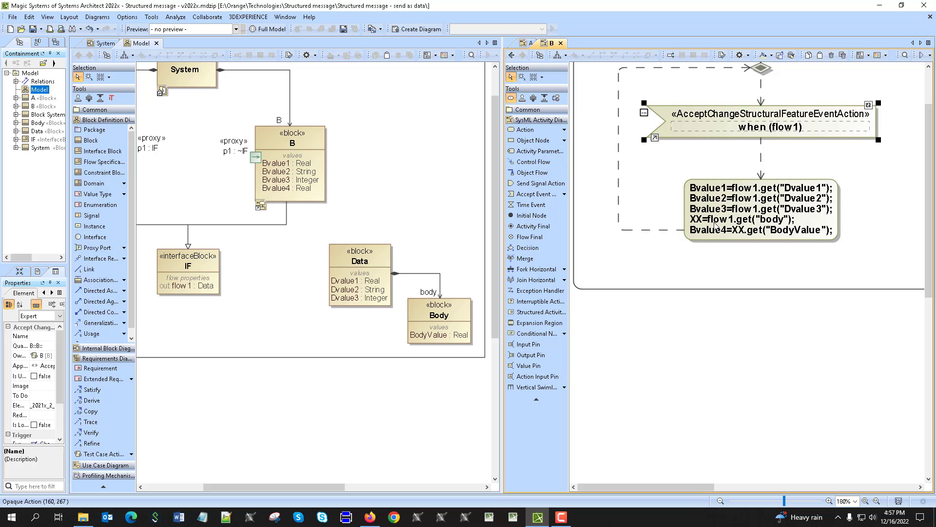
{"action": "mouse_move", "coordinate": [767, 225]}
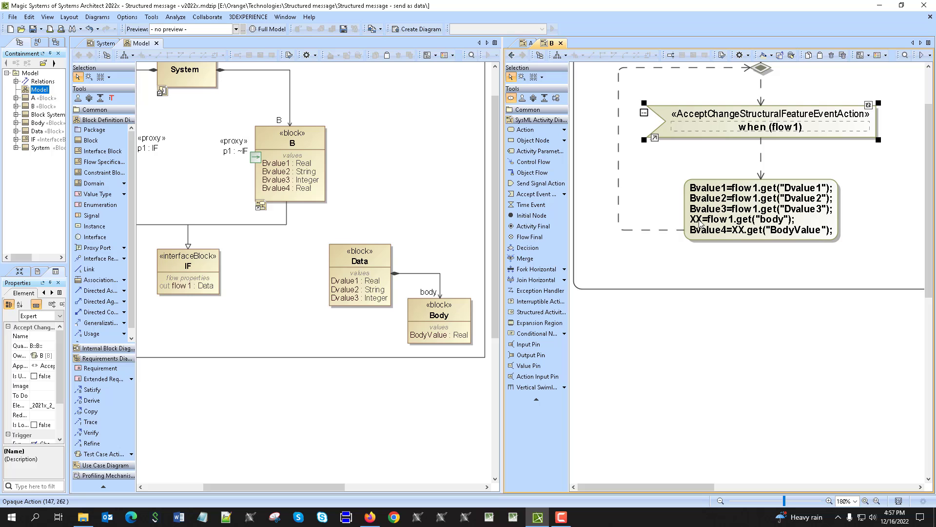
{"action": "mouse_move", "coordinate": [738, 233]}
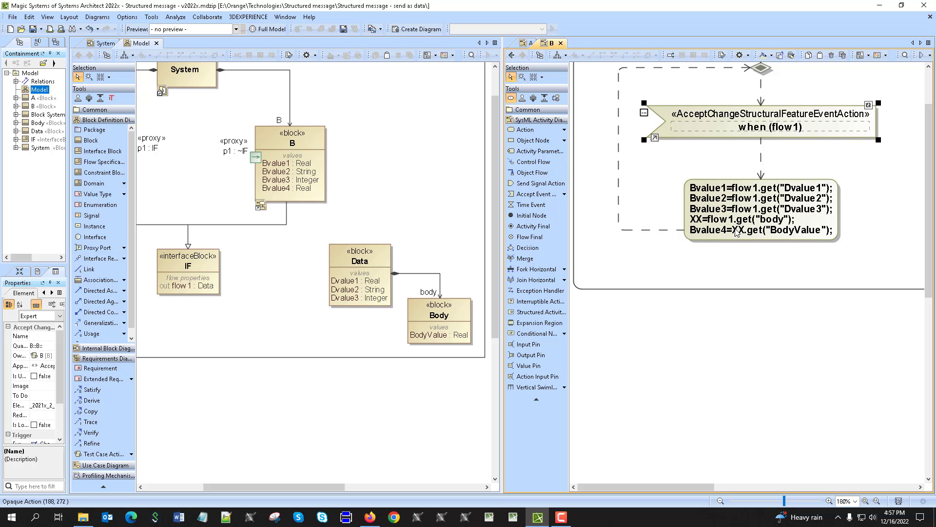
{"action": "mouse_move", "coordinate": [809, 236]}
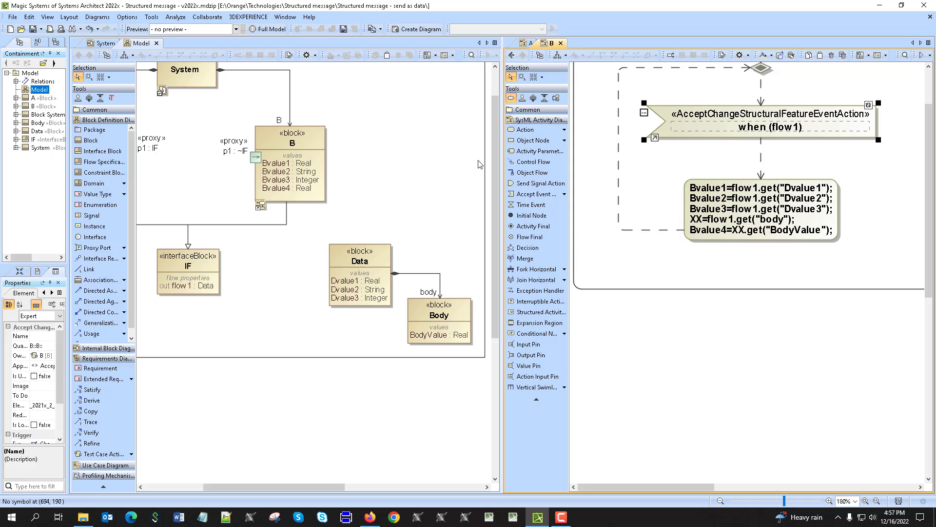
{"action": "mouse_move", "coordinate": [512, 55]}
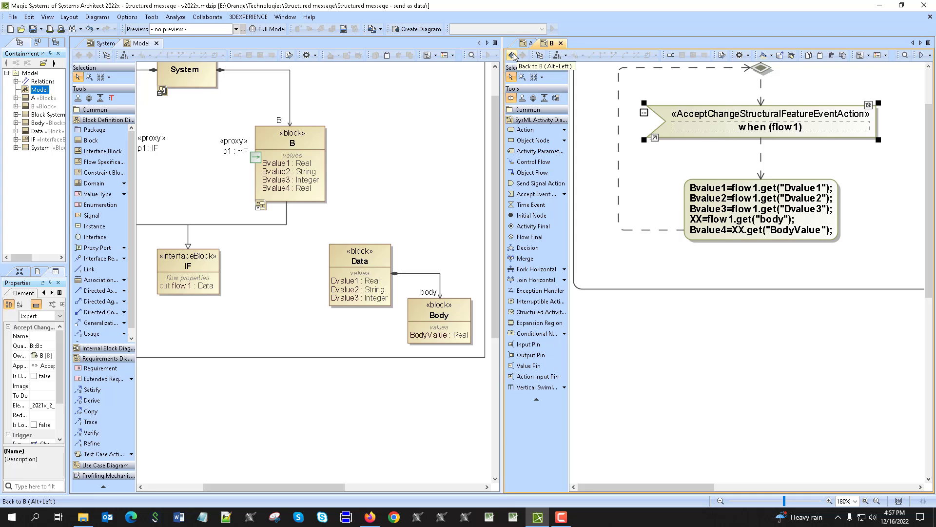
{"action": "left_click", "coordinate": [512, 54]}
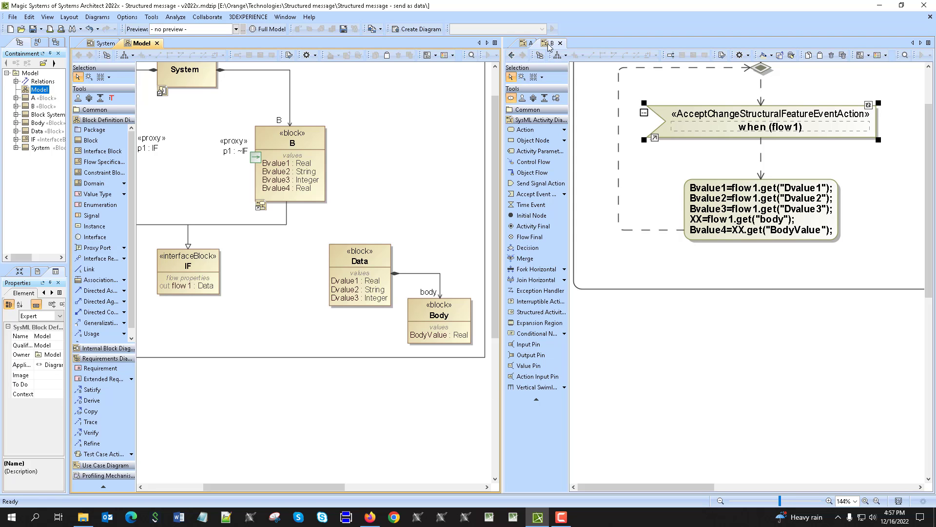
Arrange A's and B's activity diagrams inside parts A:A and B:B on the System ibd
{"action": "left_click", "coordinate": [560, 42]}
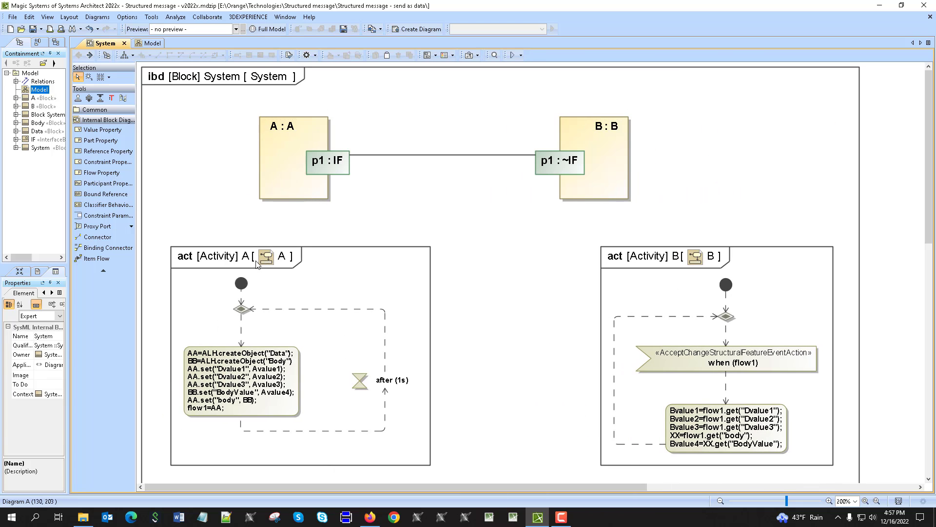
{"action": "left_click", "coordinate": [292, 161]}
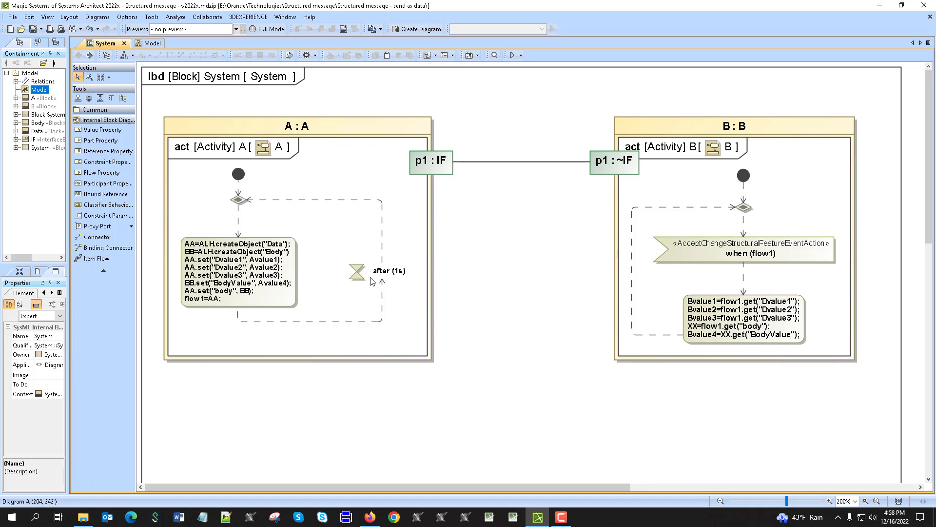
{"action": "mouse_move", "coordinate": [768, 285]}
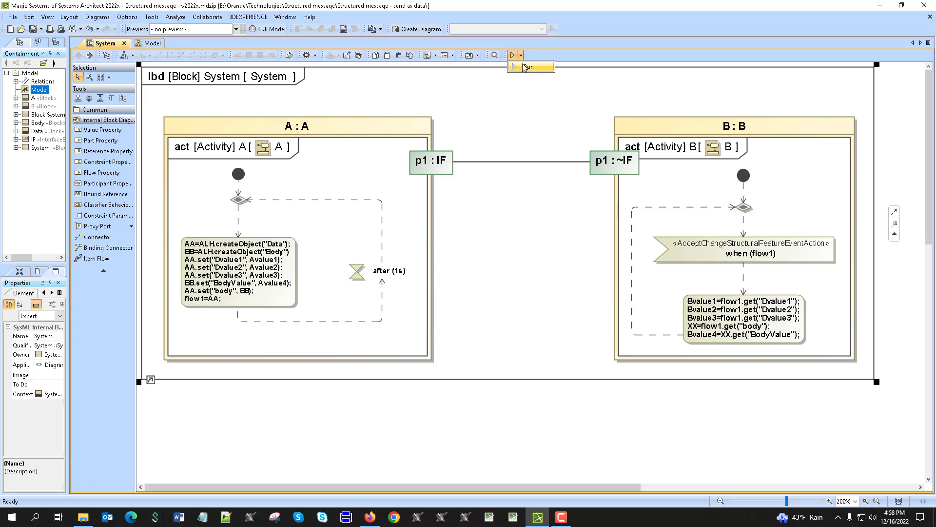
Run the System simulation, expand part A:A and edit Avalue1 to 55 and Avalue2 to Steve
{"action": "left_click", "coordinate": [512, 67]}
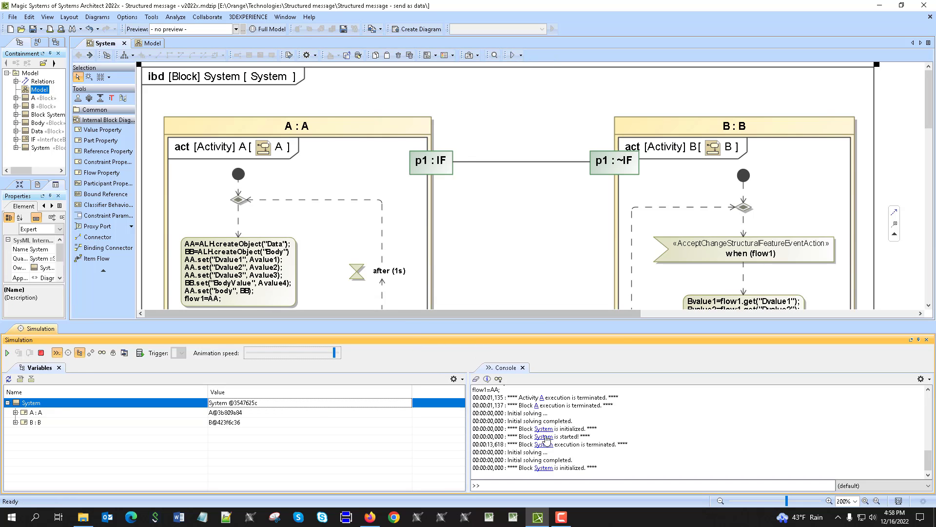
{"action": "mouse_move", "coordinate": [131, 417]}
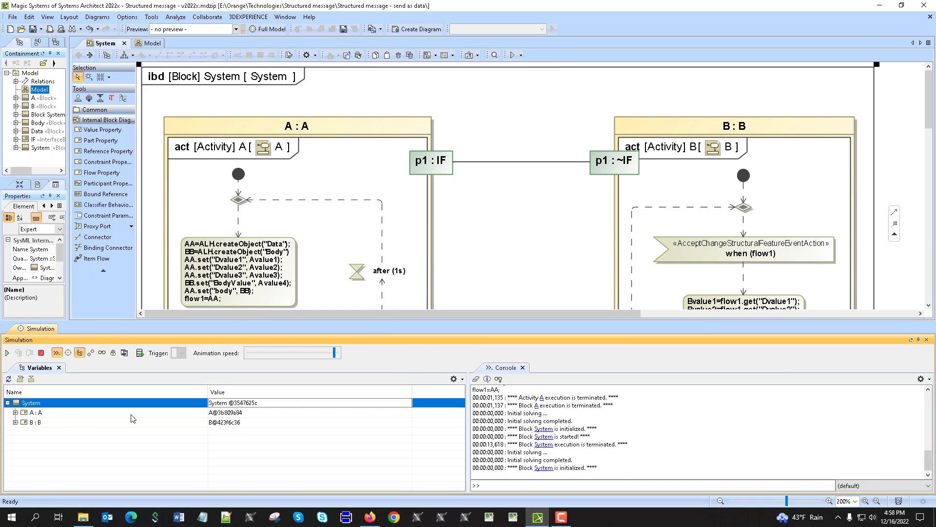
{"action": "left_click", "coordinate": [15, 411]}
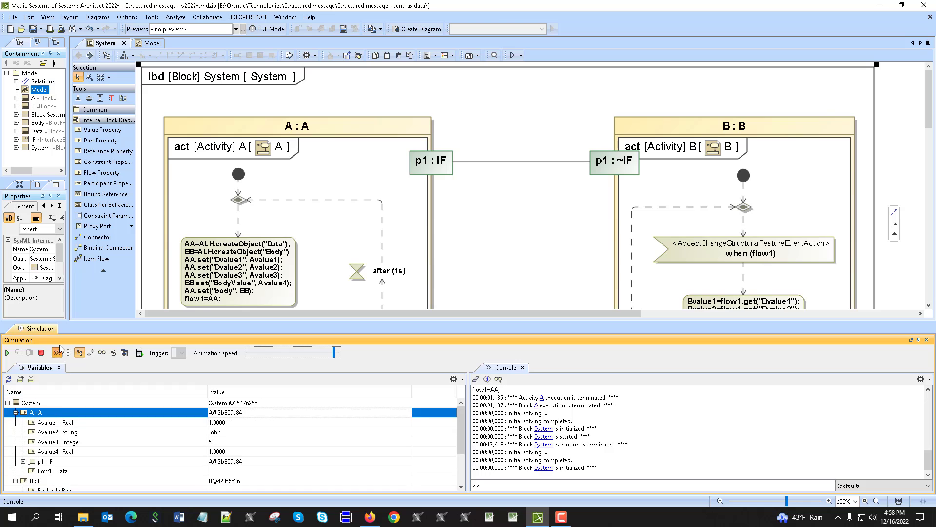
{"action": "left_click", "coordinate": [56, 352]}
{"action": "type", "text": "Steve"}
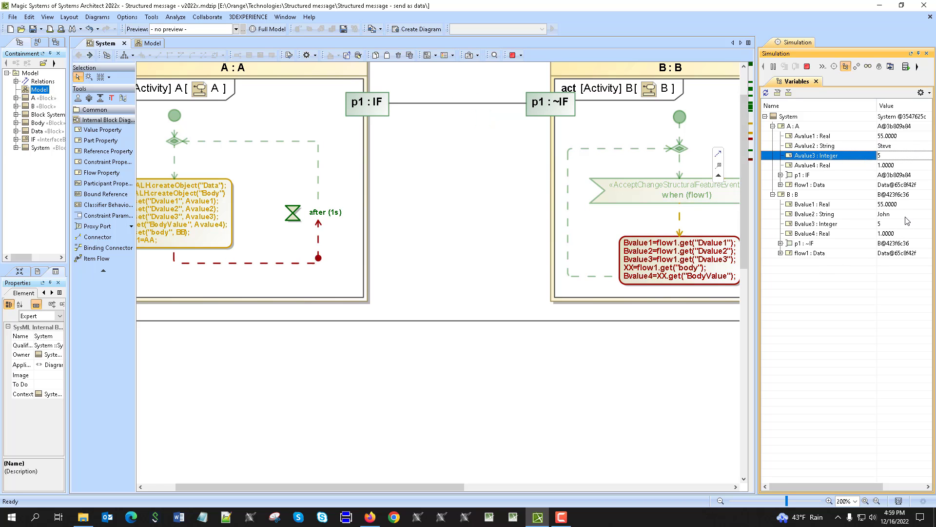
Expand A's flow1 : Data fields, confirm B holds 55, Steve and 5, and step the simulation once
{"action": "left_click", "coordinate": [781, 184]}
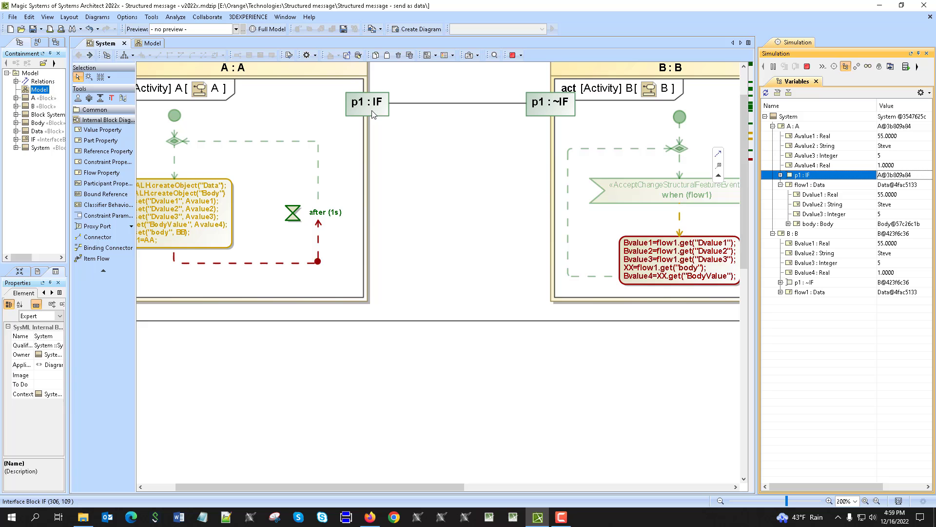
{"action": "left_click", "coordinate": [807, 65]}
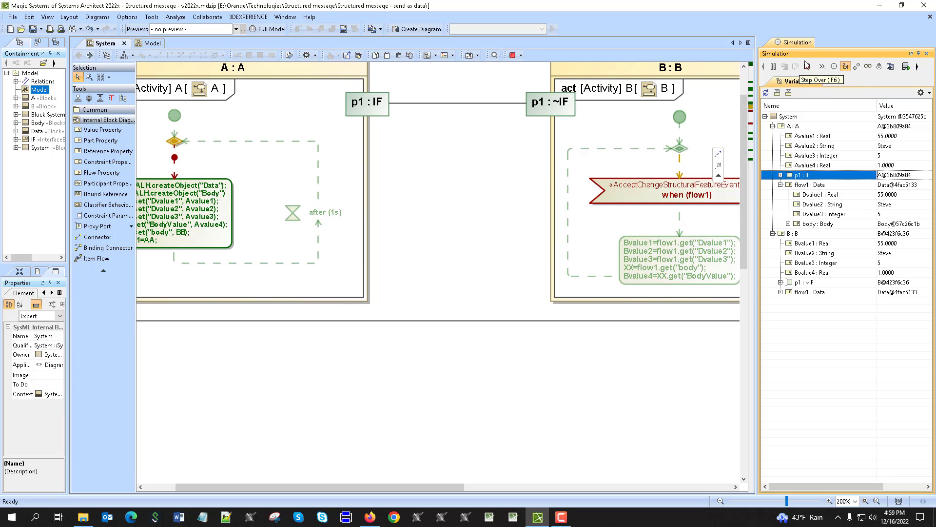
{"action": "left_click", "coordinate": [806, 66]}
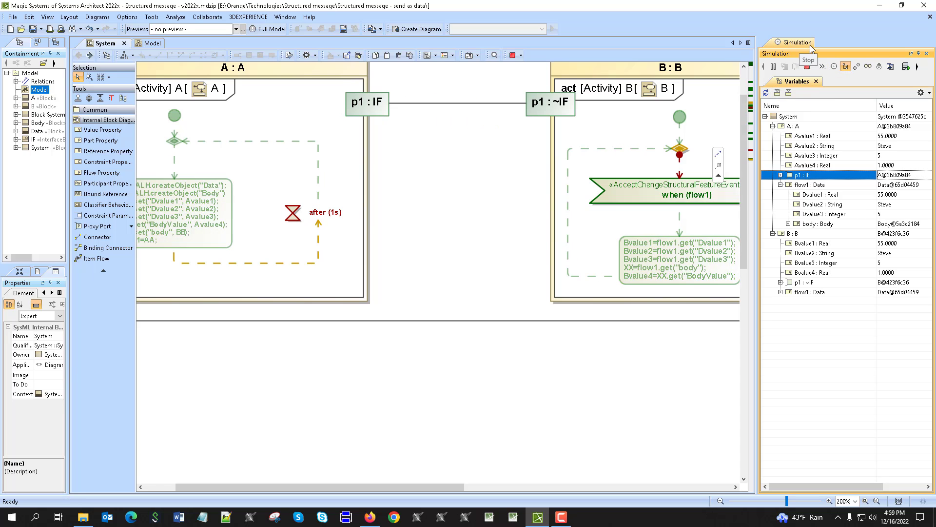